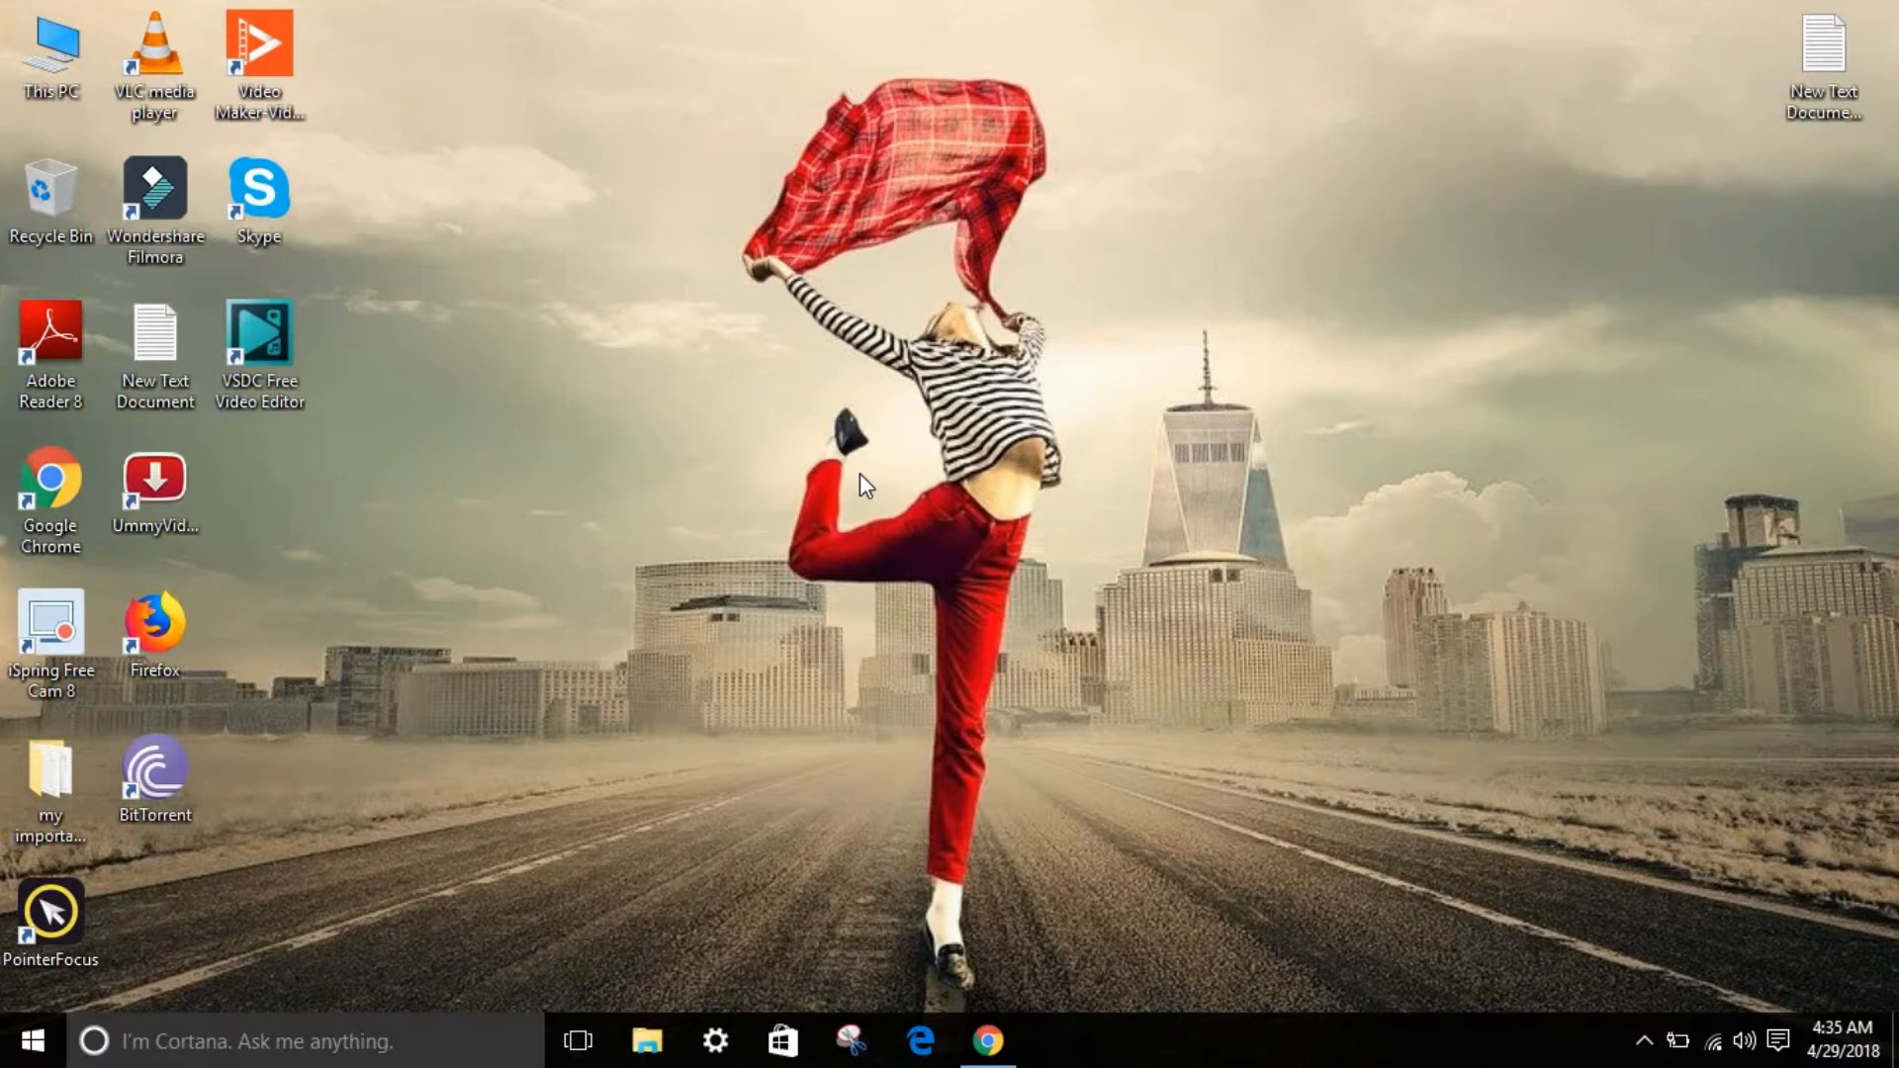
mouse_move(991, 1017)
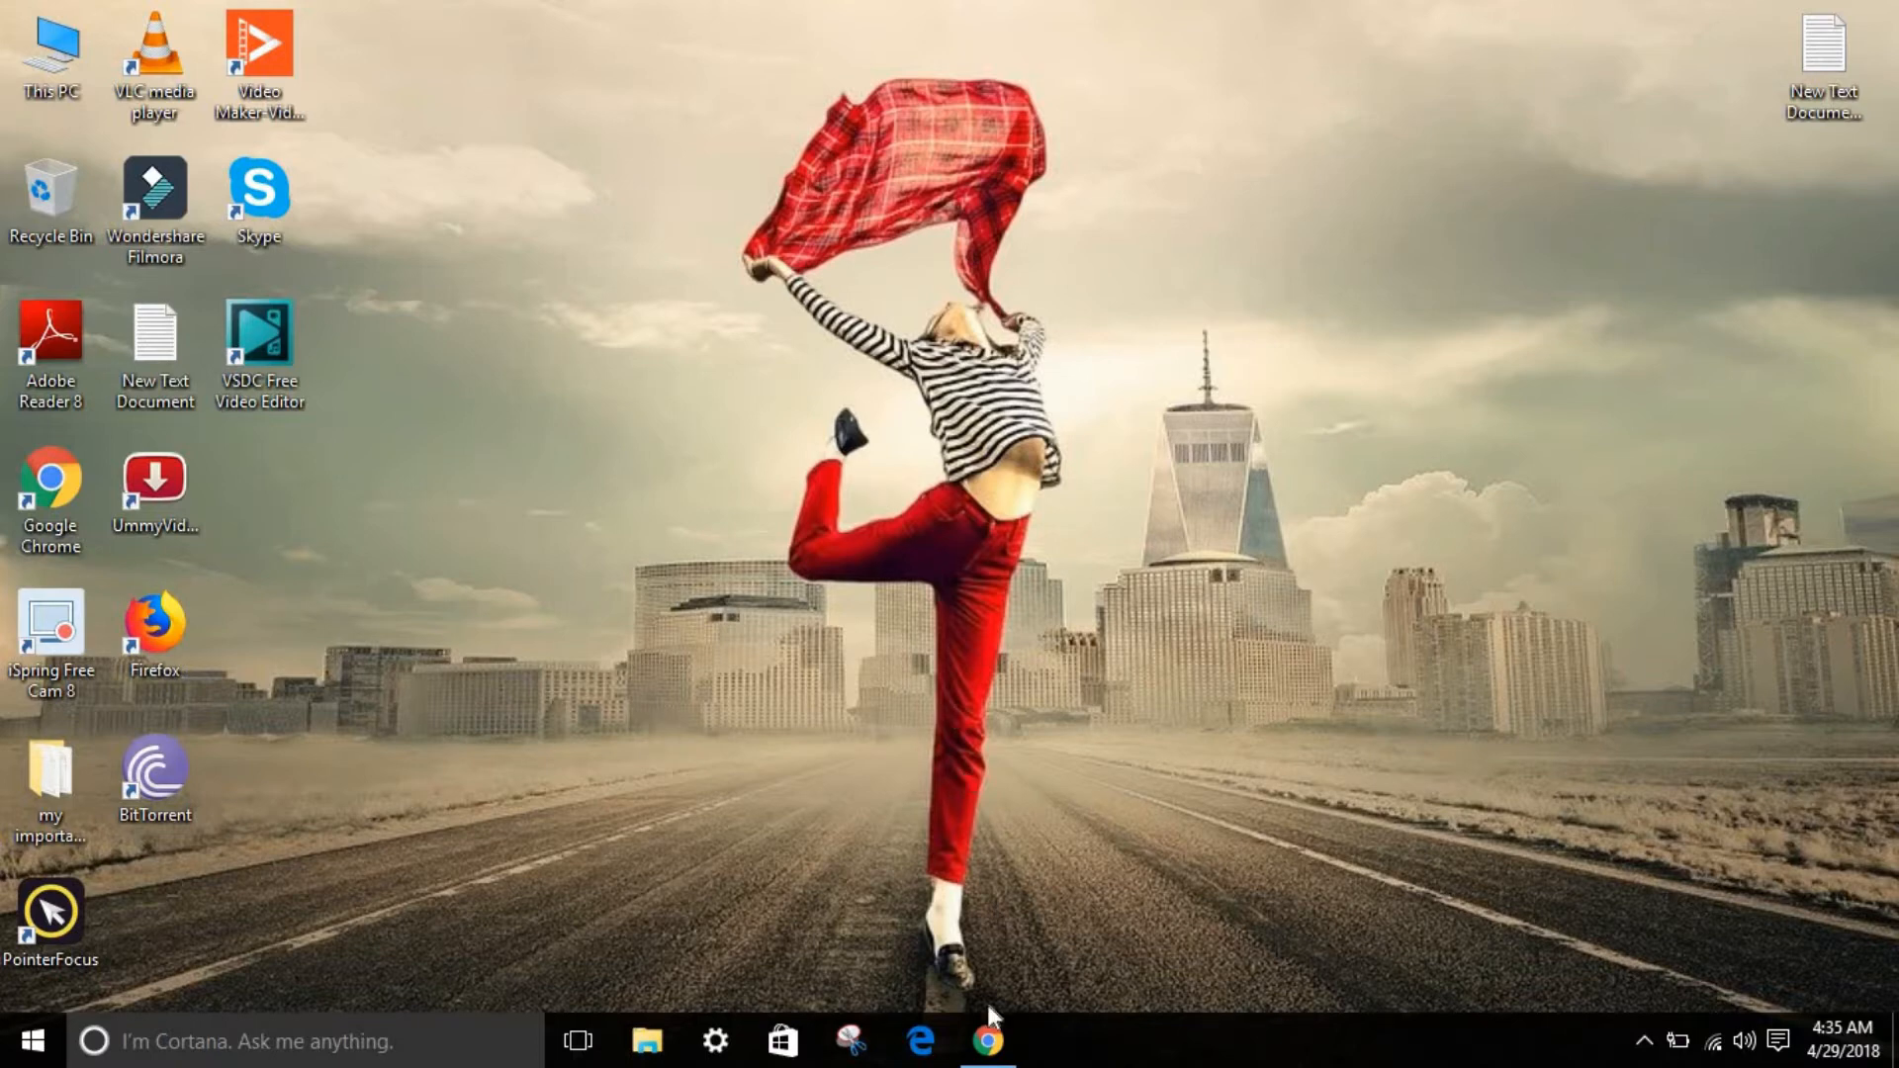
Step: Launch Google Chrome from the taskbar to a new tab
left_click(987, 1039)
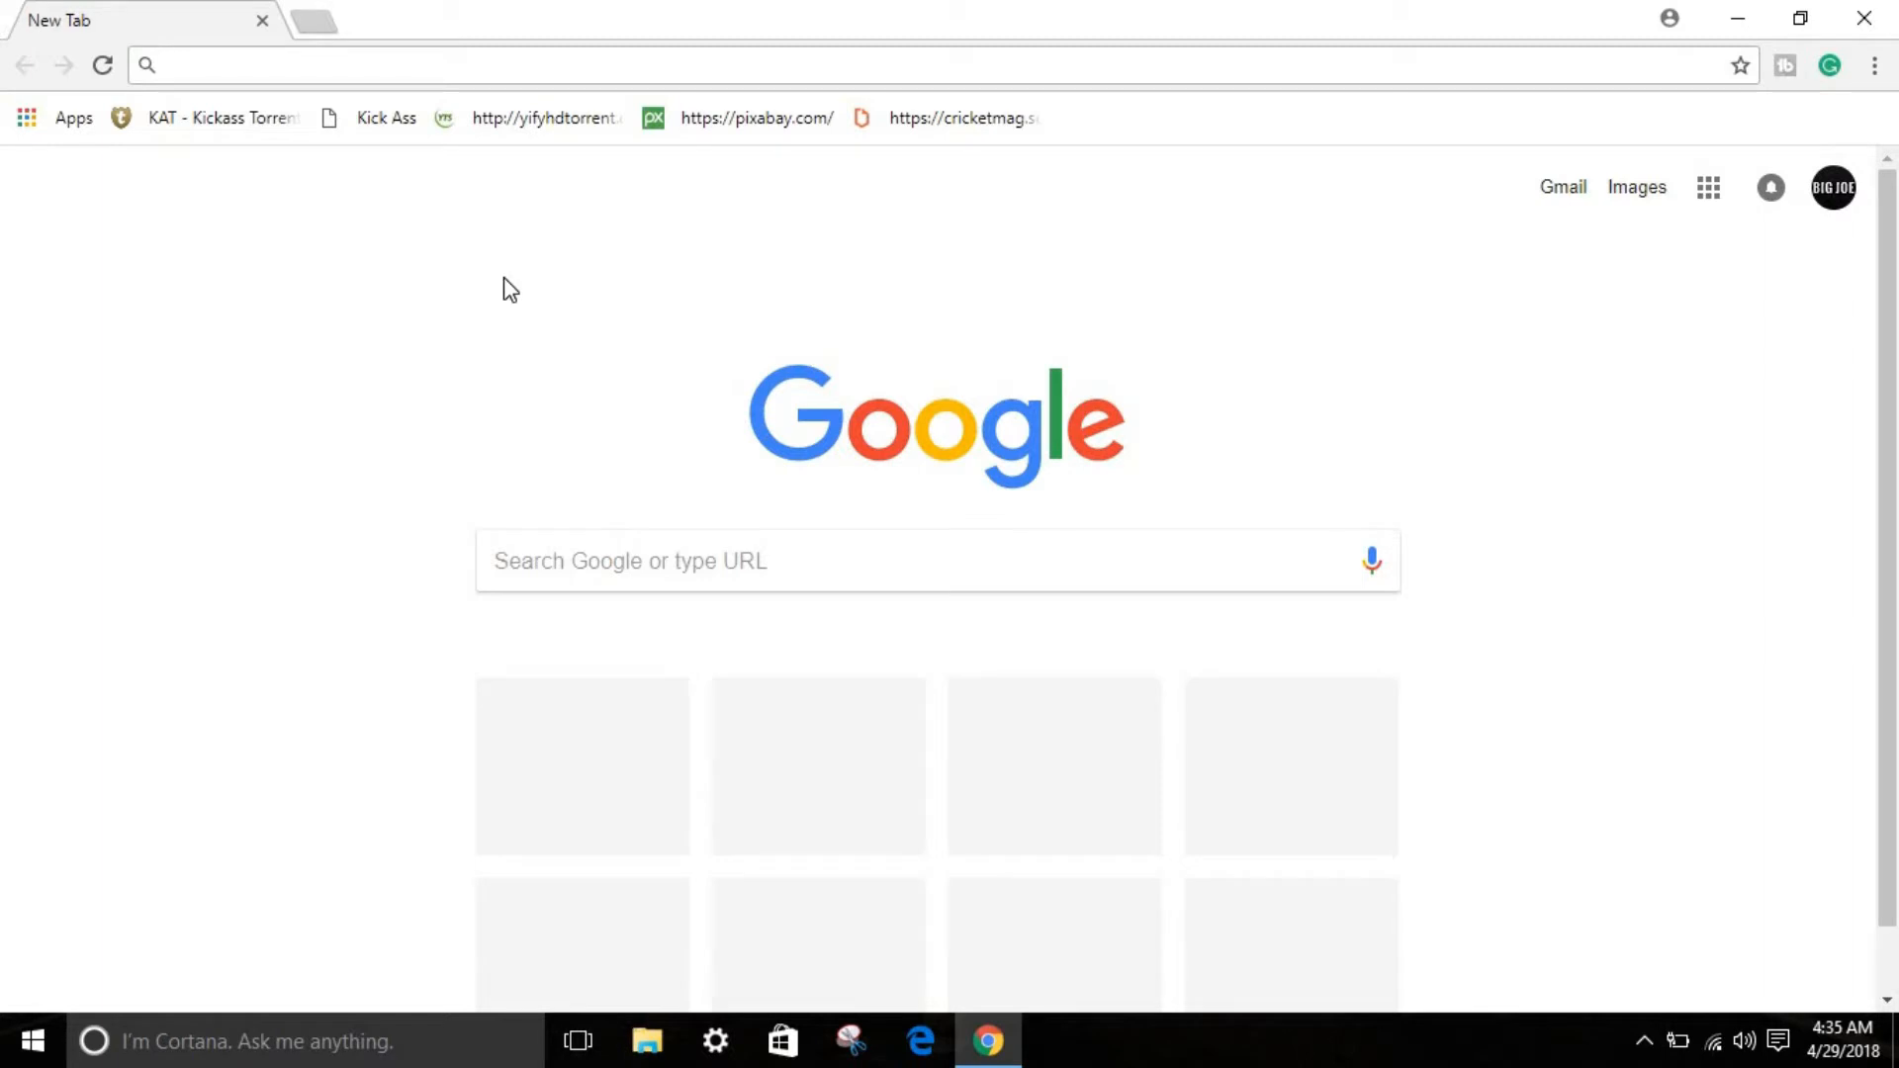
Step: Navigate to younow.com from the address bar
type("younow.com")
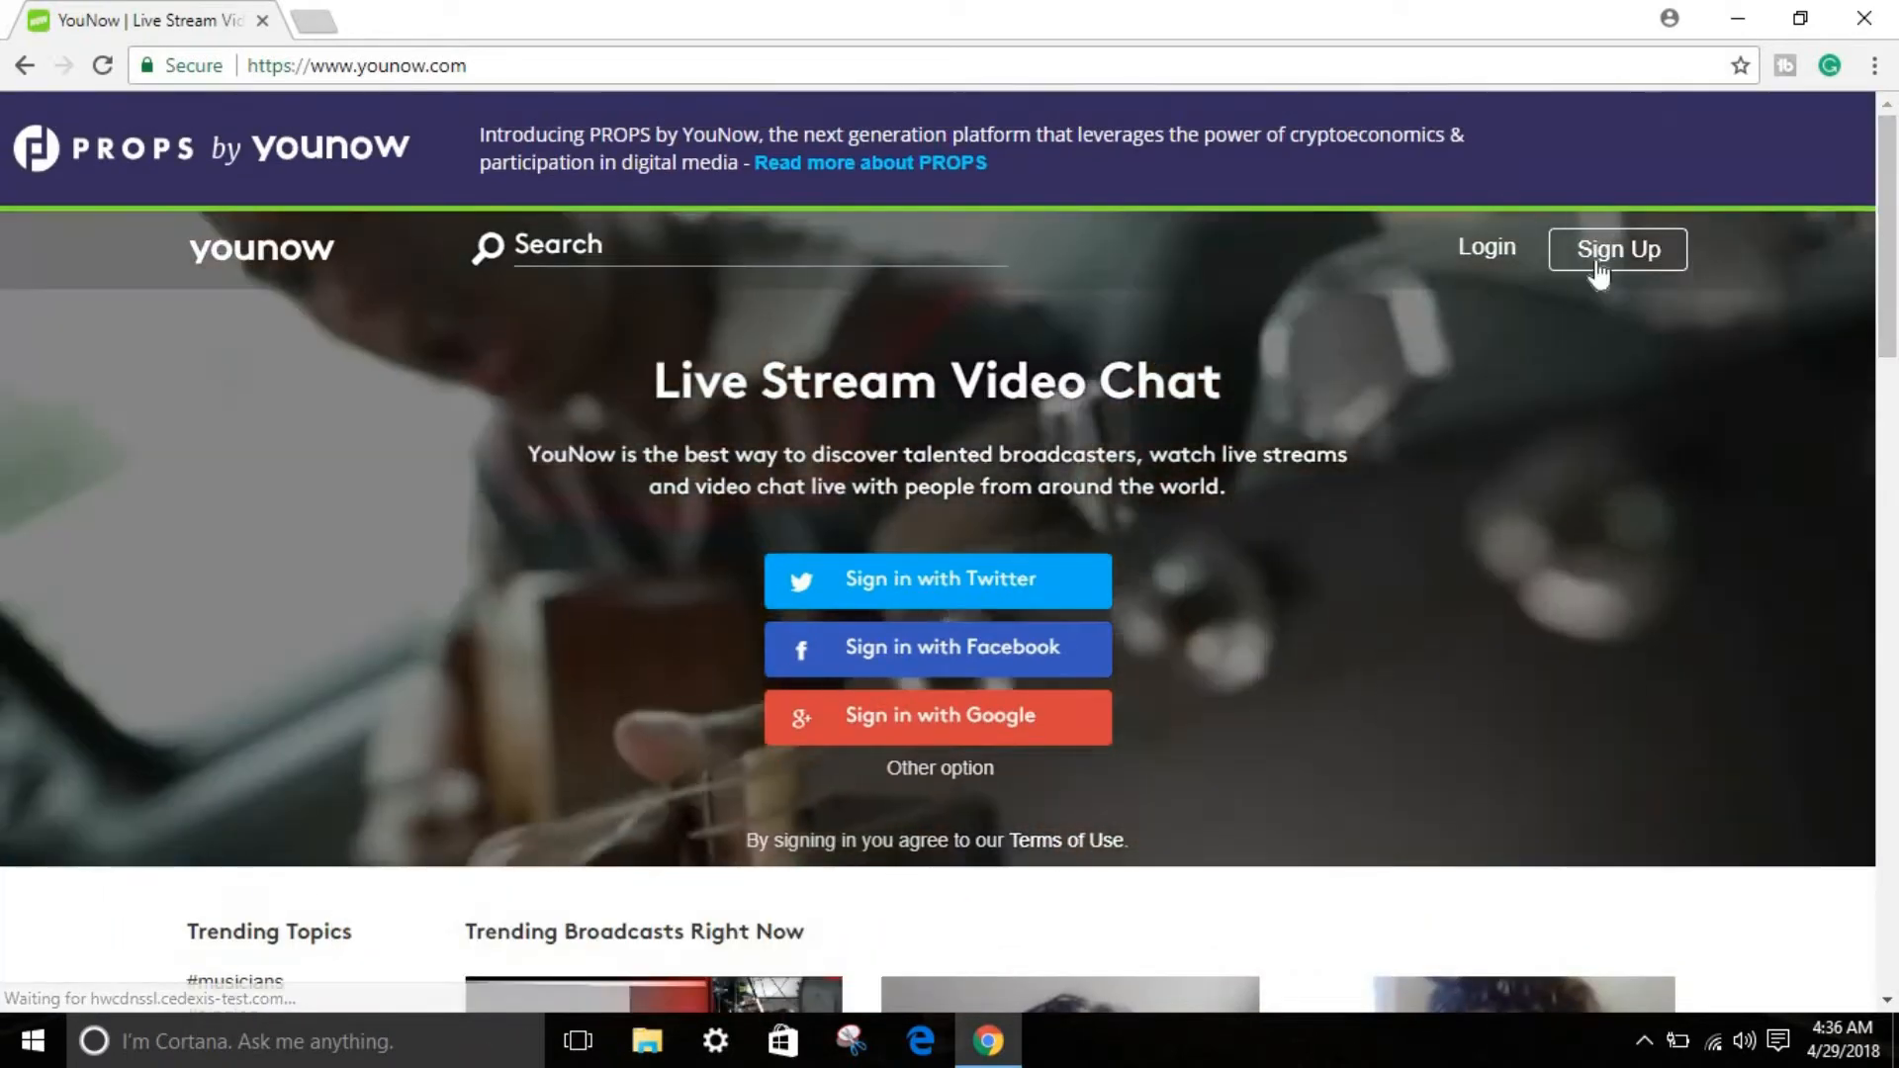
Step: Sign in to the YouNow account via Login, landing on a trending live broadcast with chat
left_click(1618, 249)
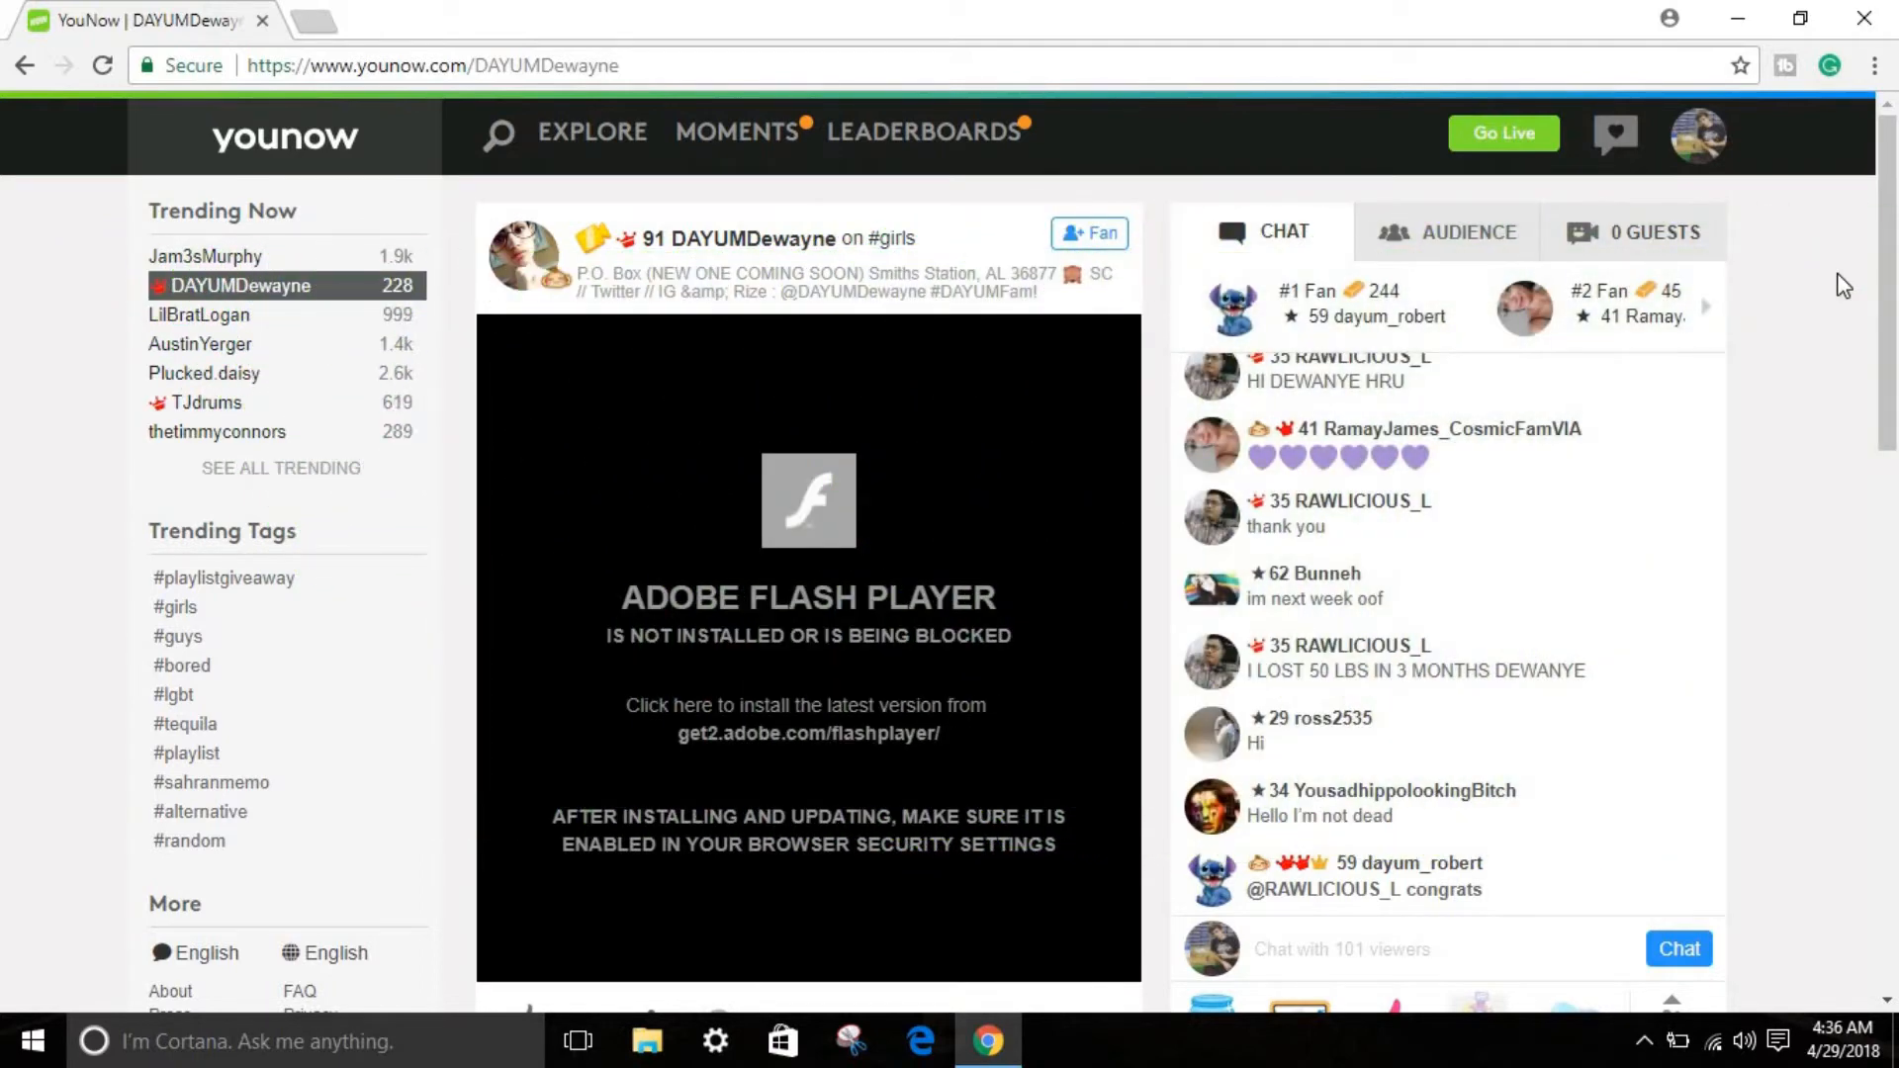
scroll("down", 3)
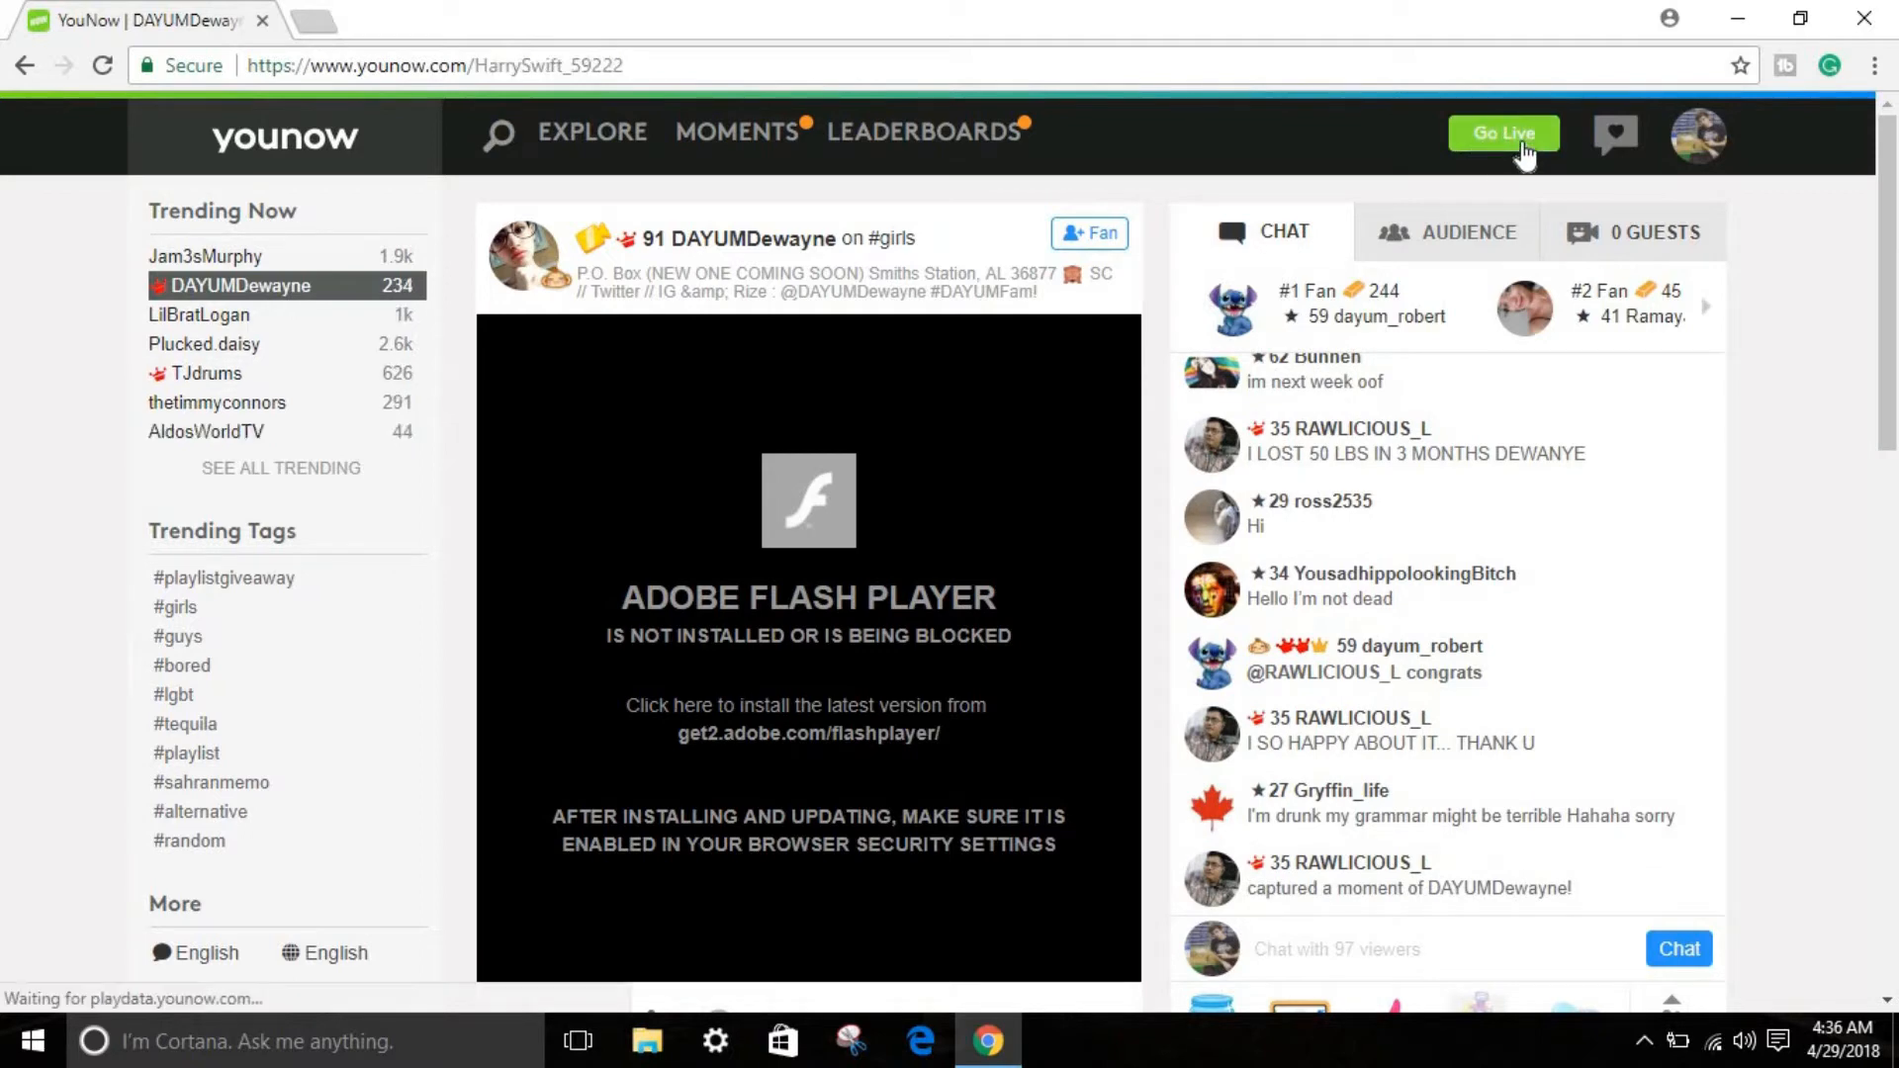
Step: Start a broadcast with Go Live and dismiss the camera access warning
left_click(1502, 132)
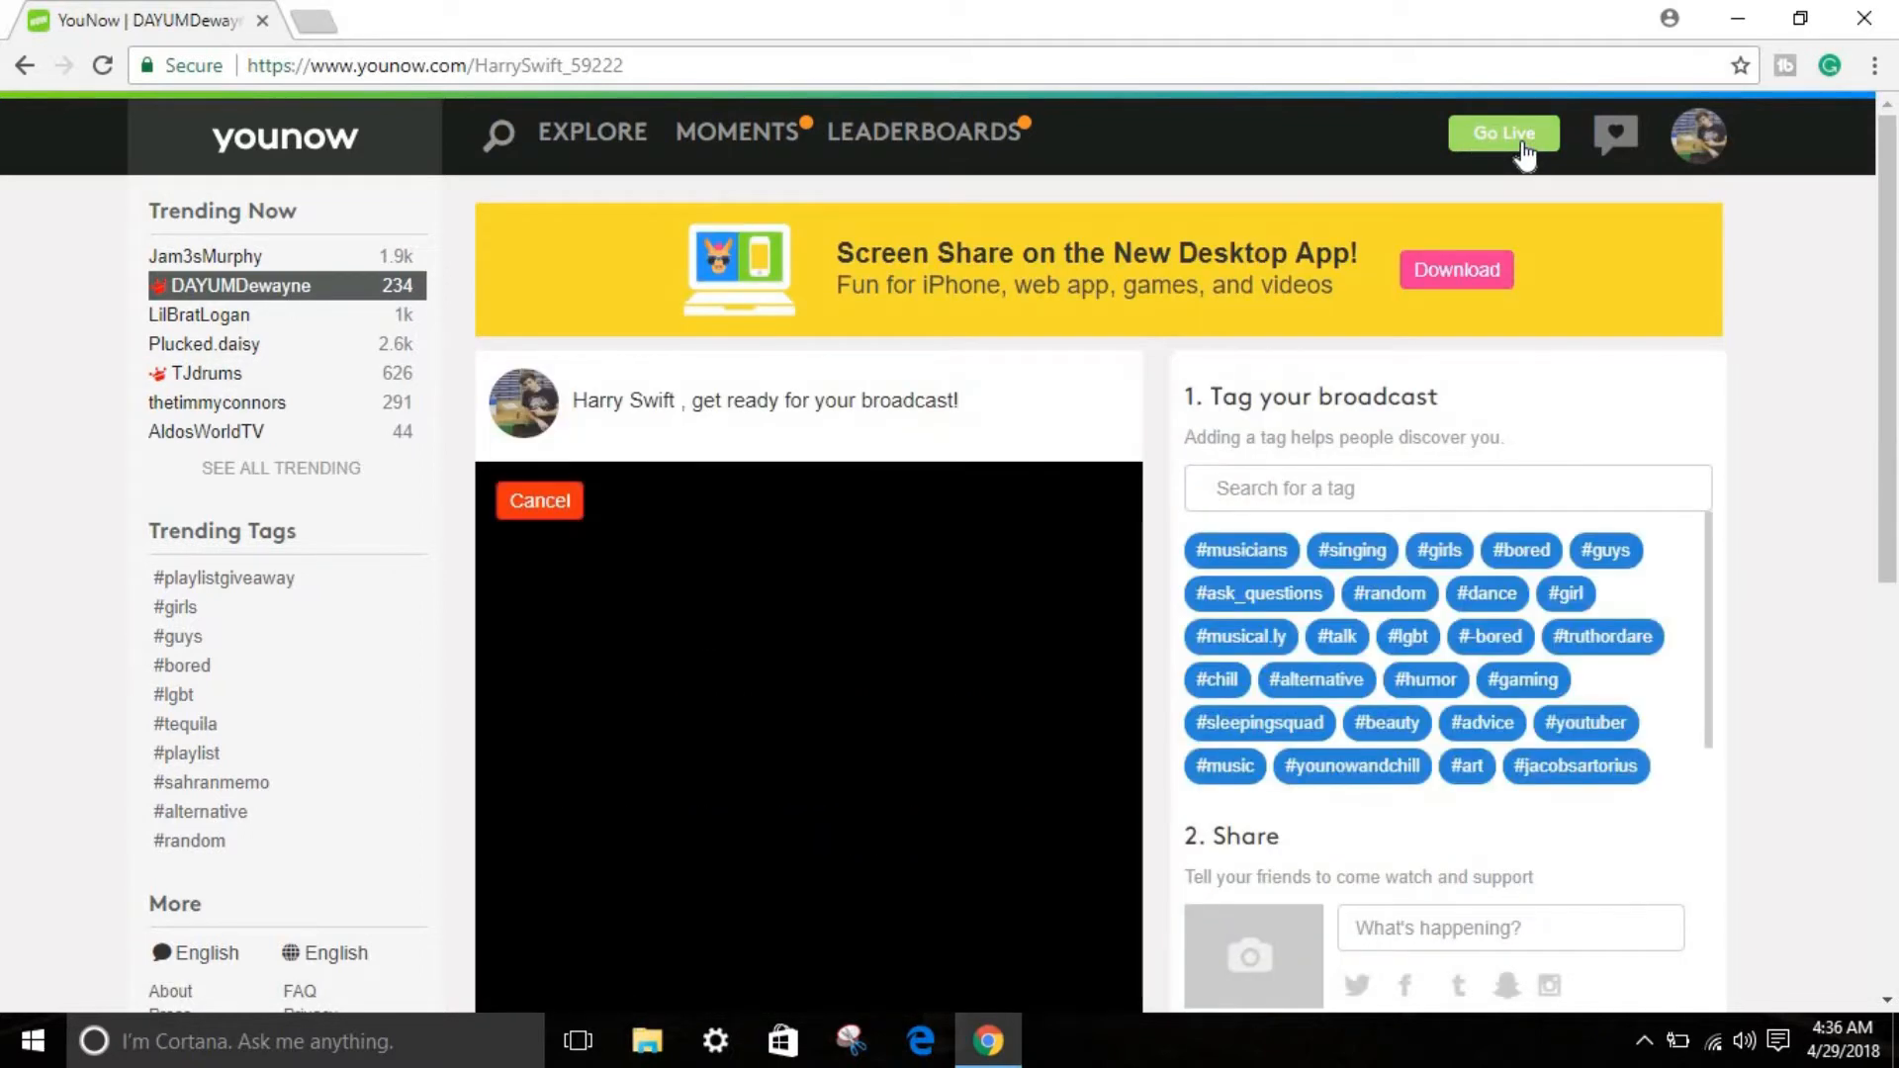
left_click(1501, 132)
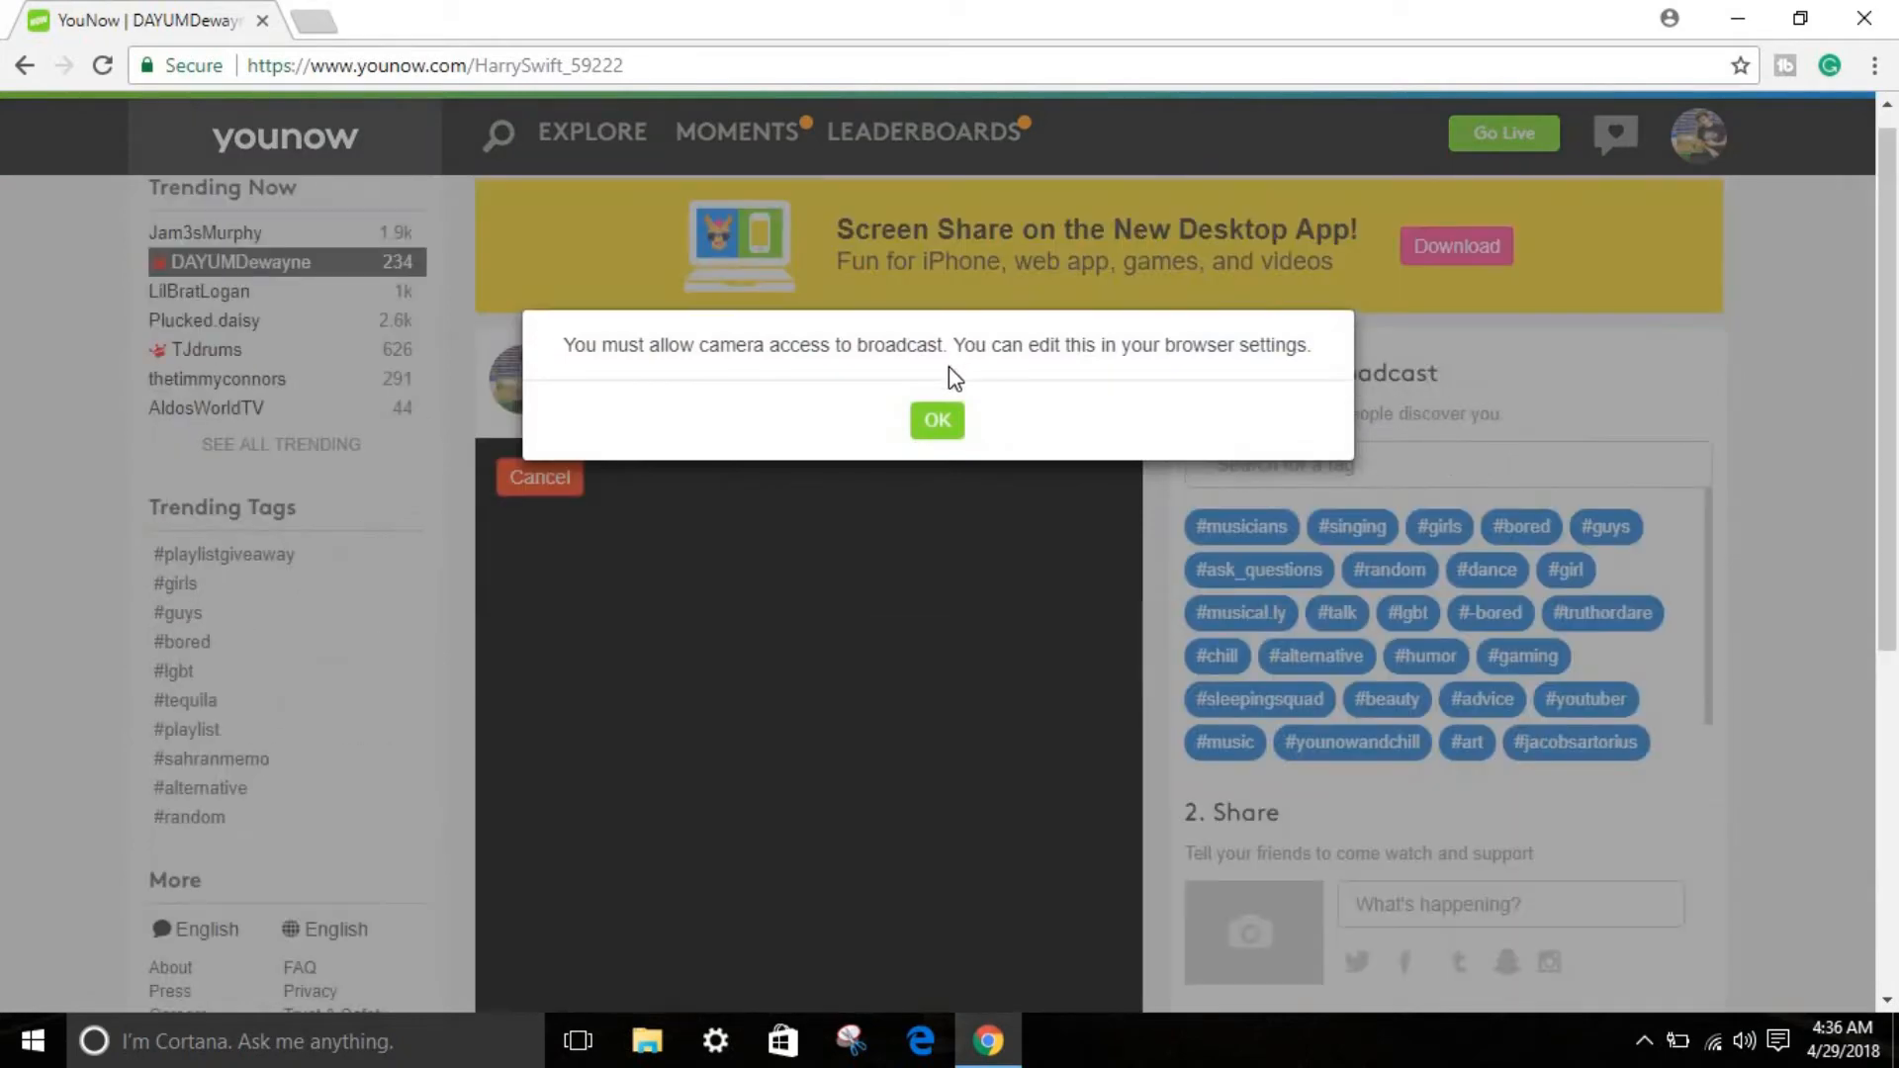
left_click(936, 420)
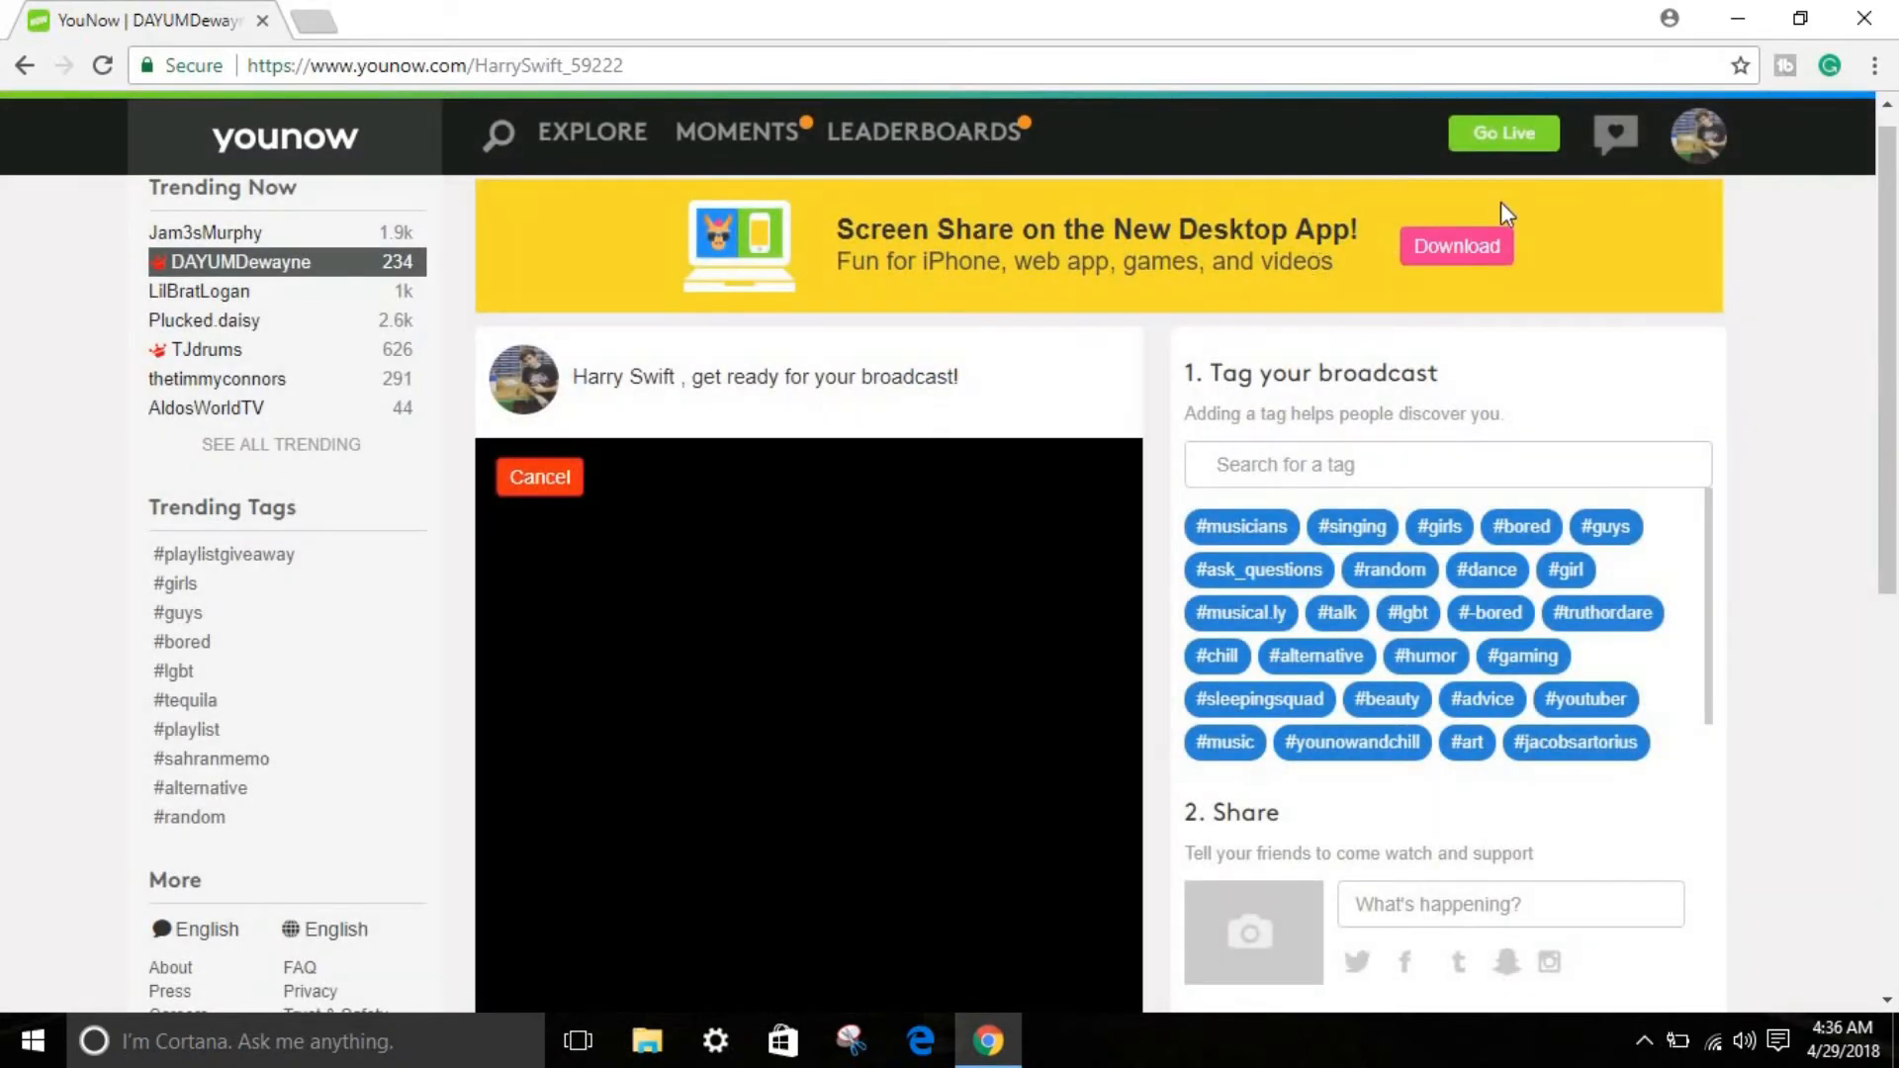
Step: Peek at the profile avatar menu and close it, leaving the broadcast setup page showing
left_click(1697, 134)
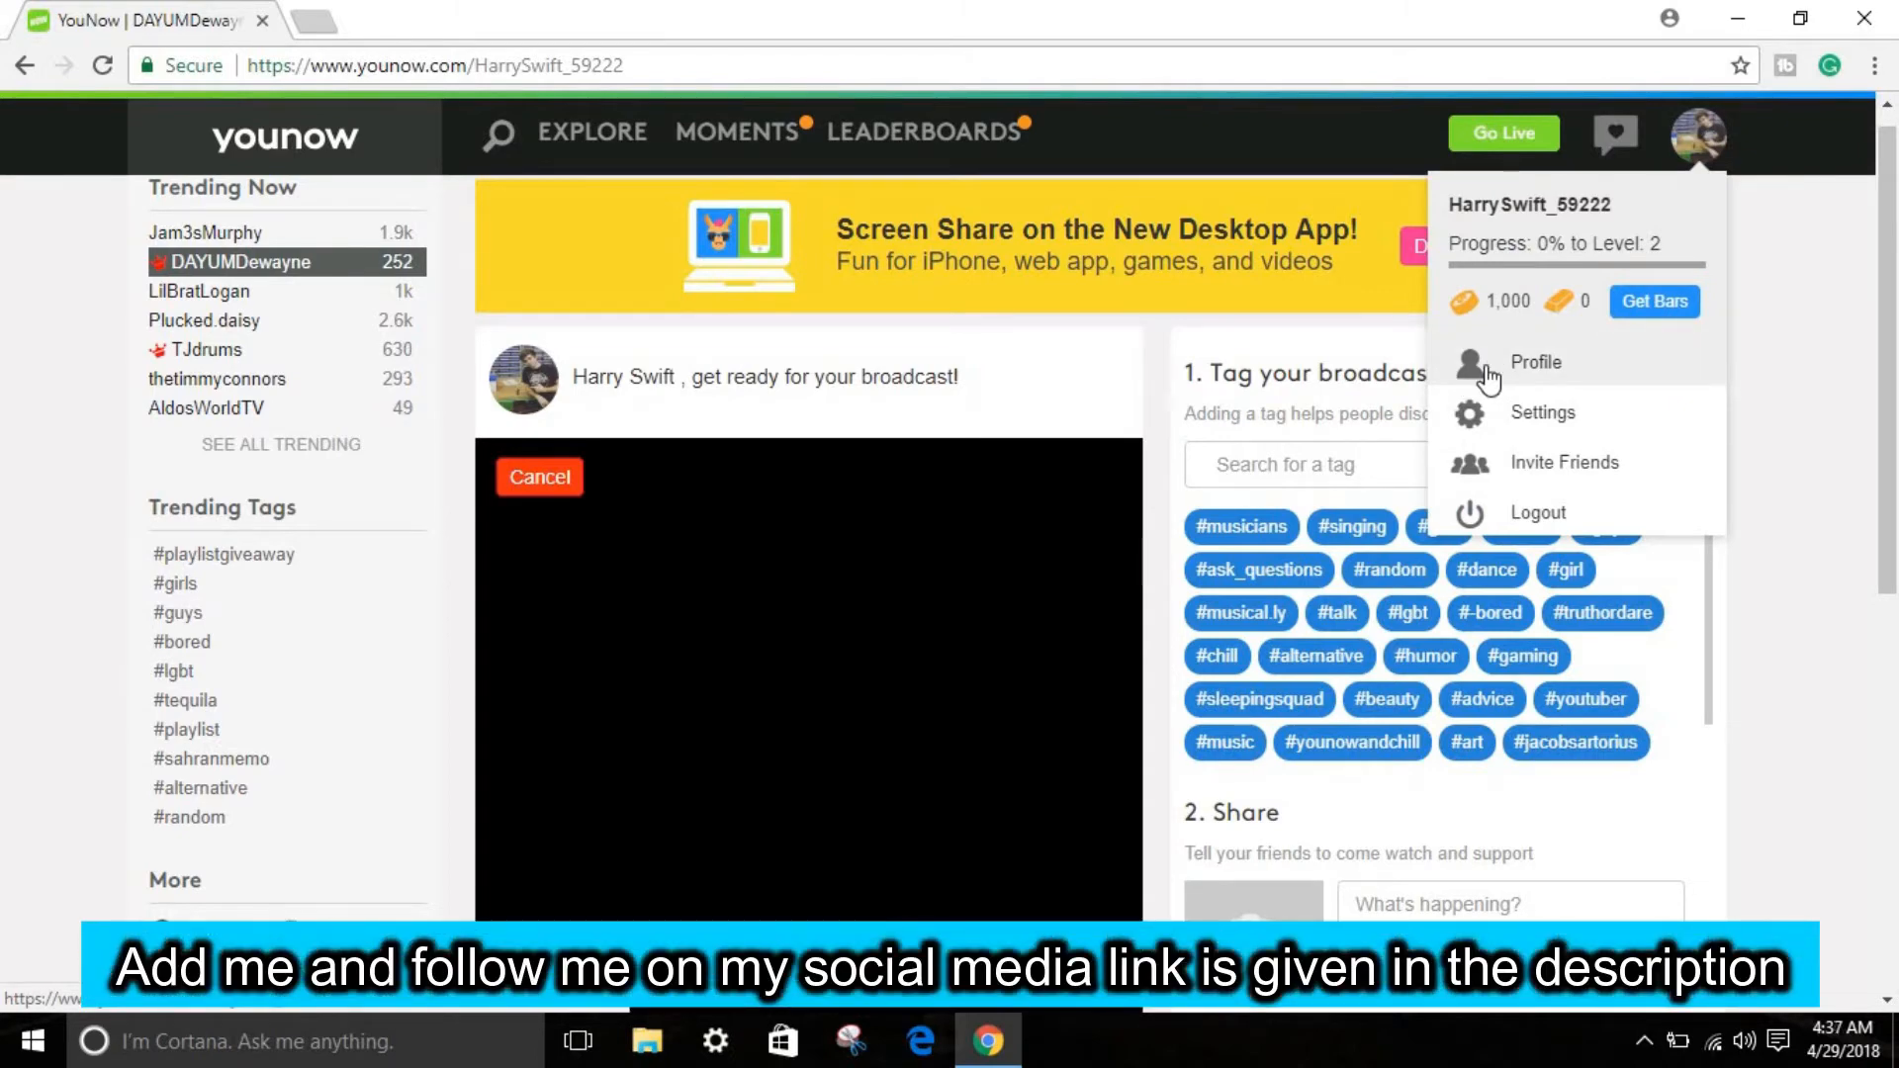
mouse_move(1507, 389)
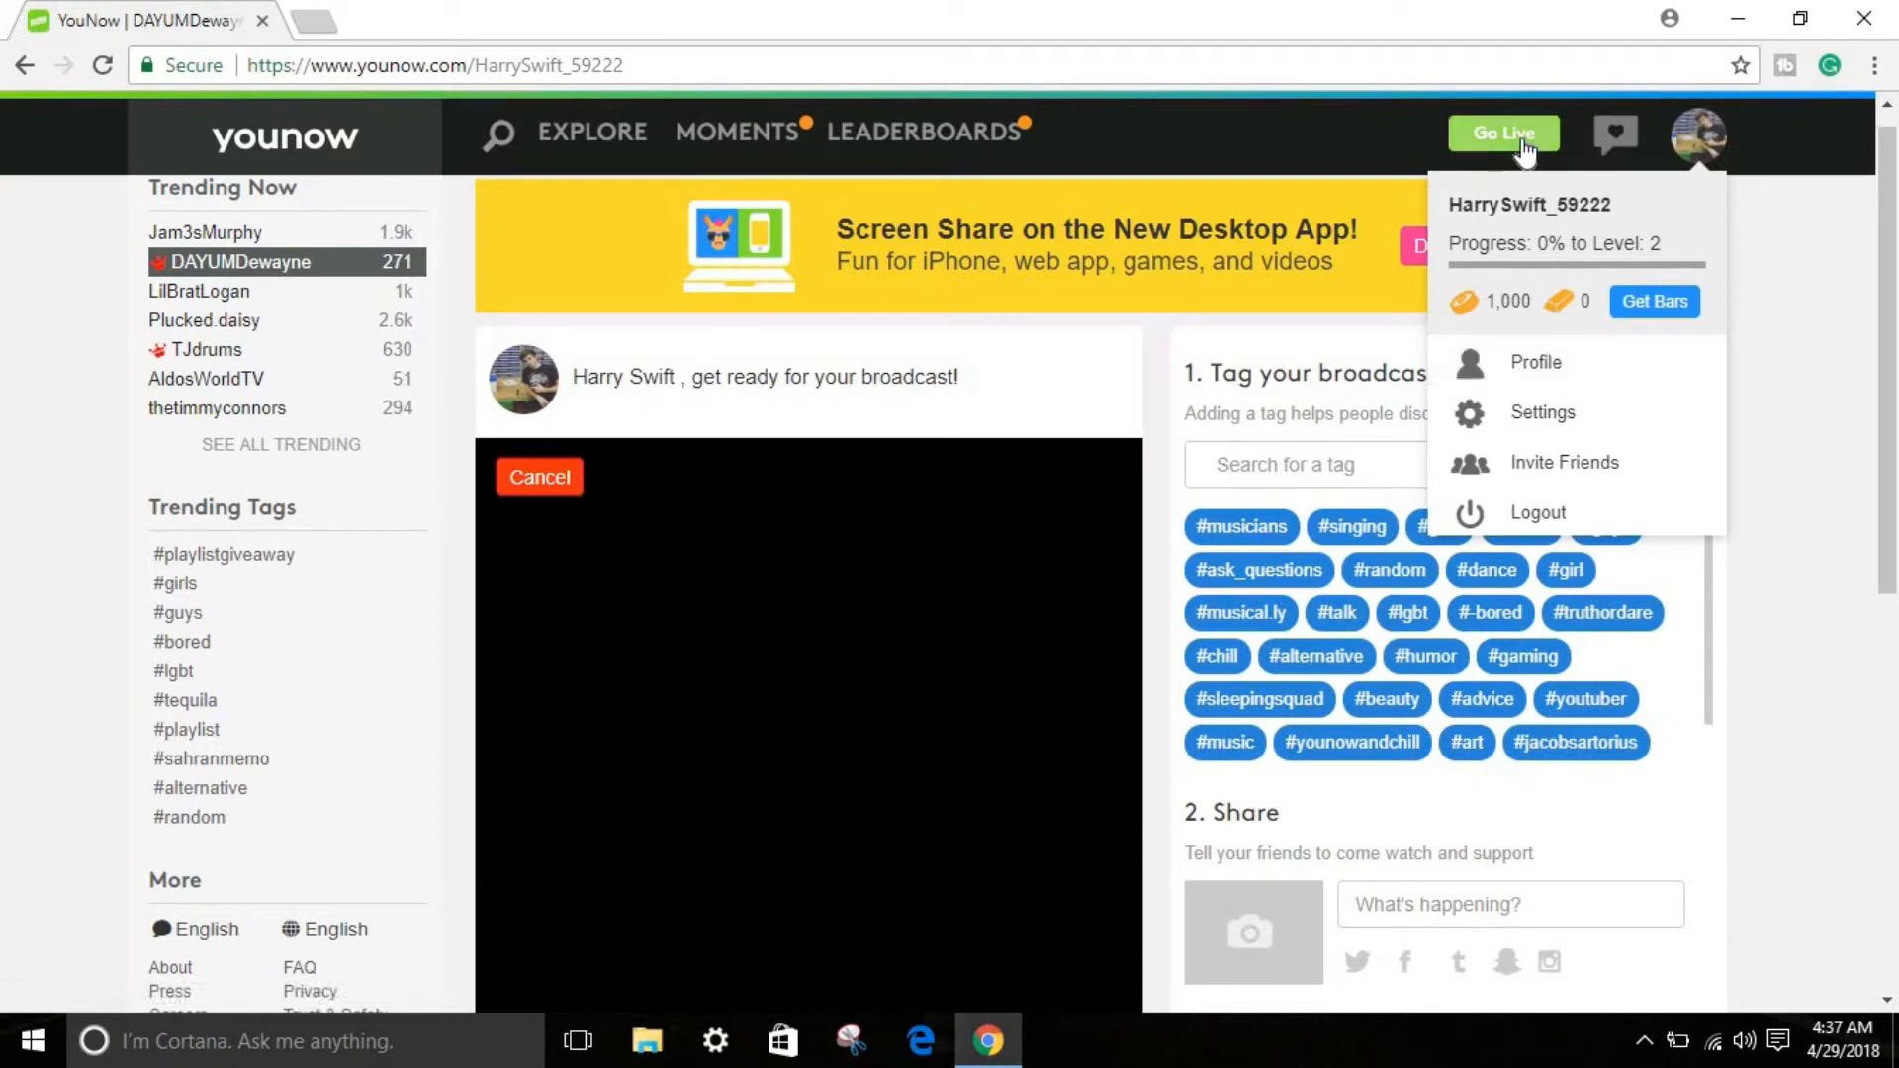
left_click(1503, 132)
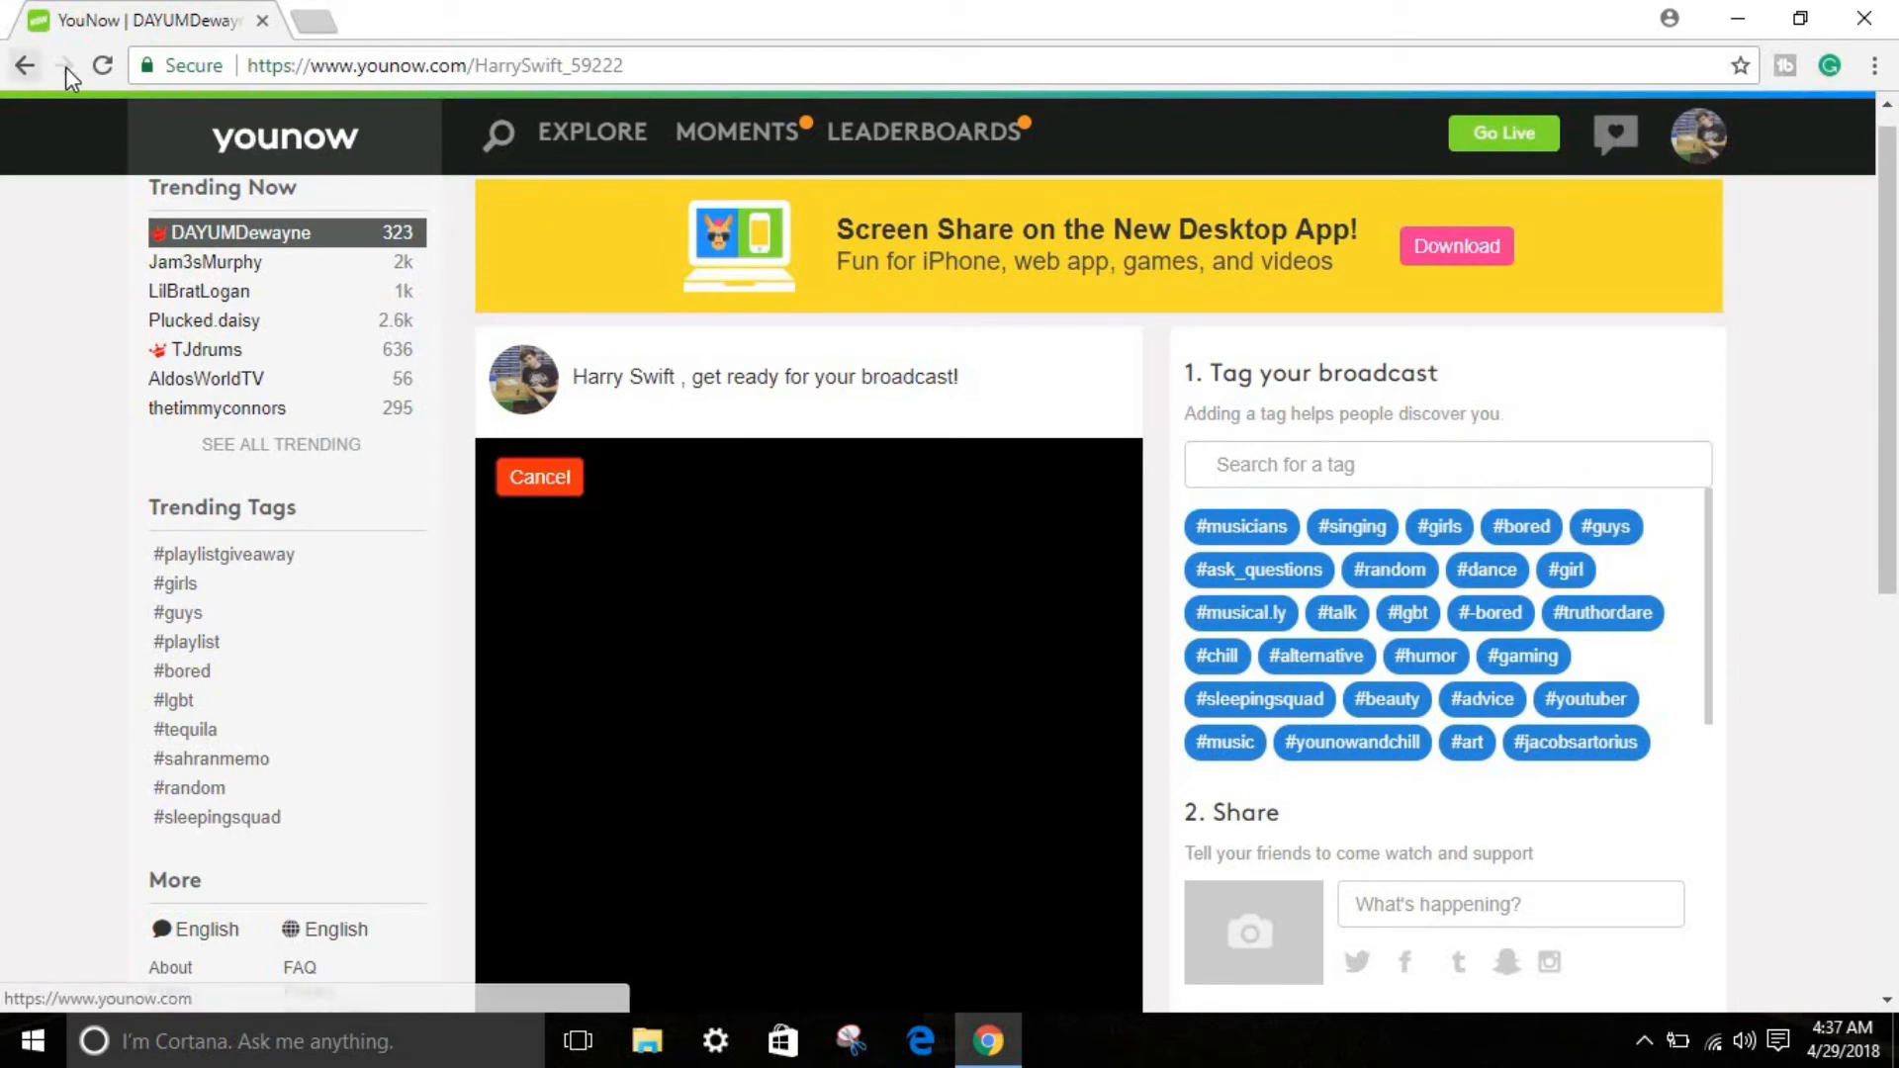
Step: Leave the broadcast setup and open the account's own profile page from the avatar menu
left_click(103, 65)
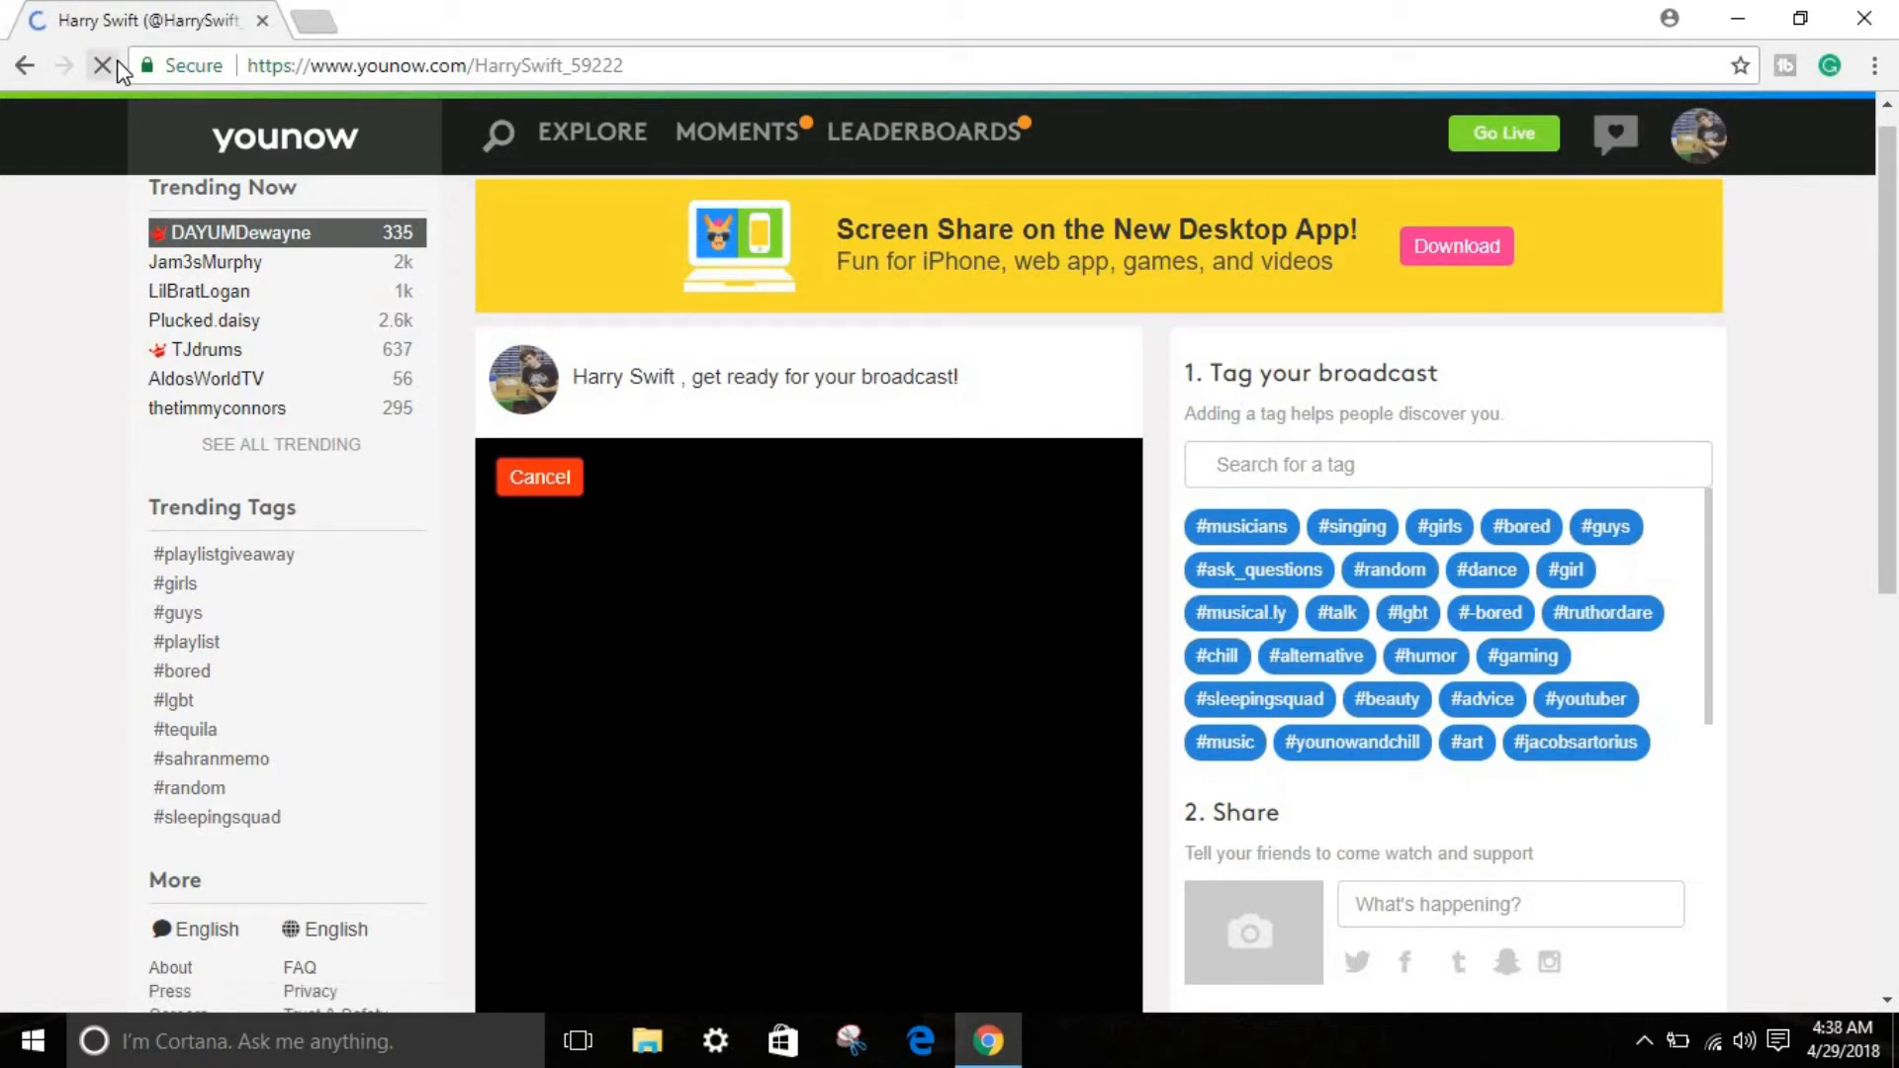
left_click(539, 477)
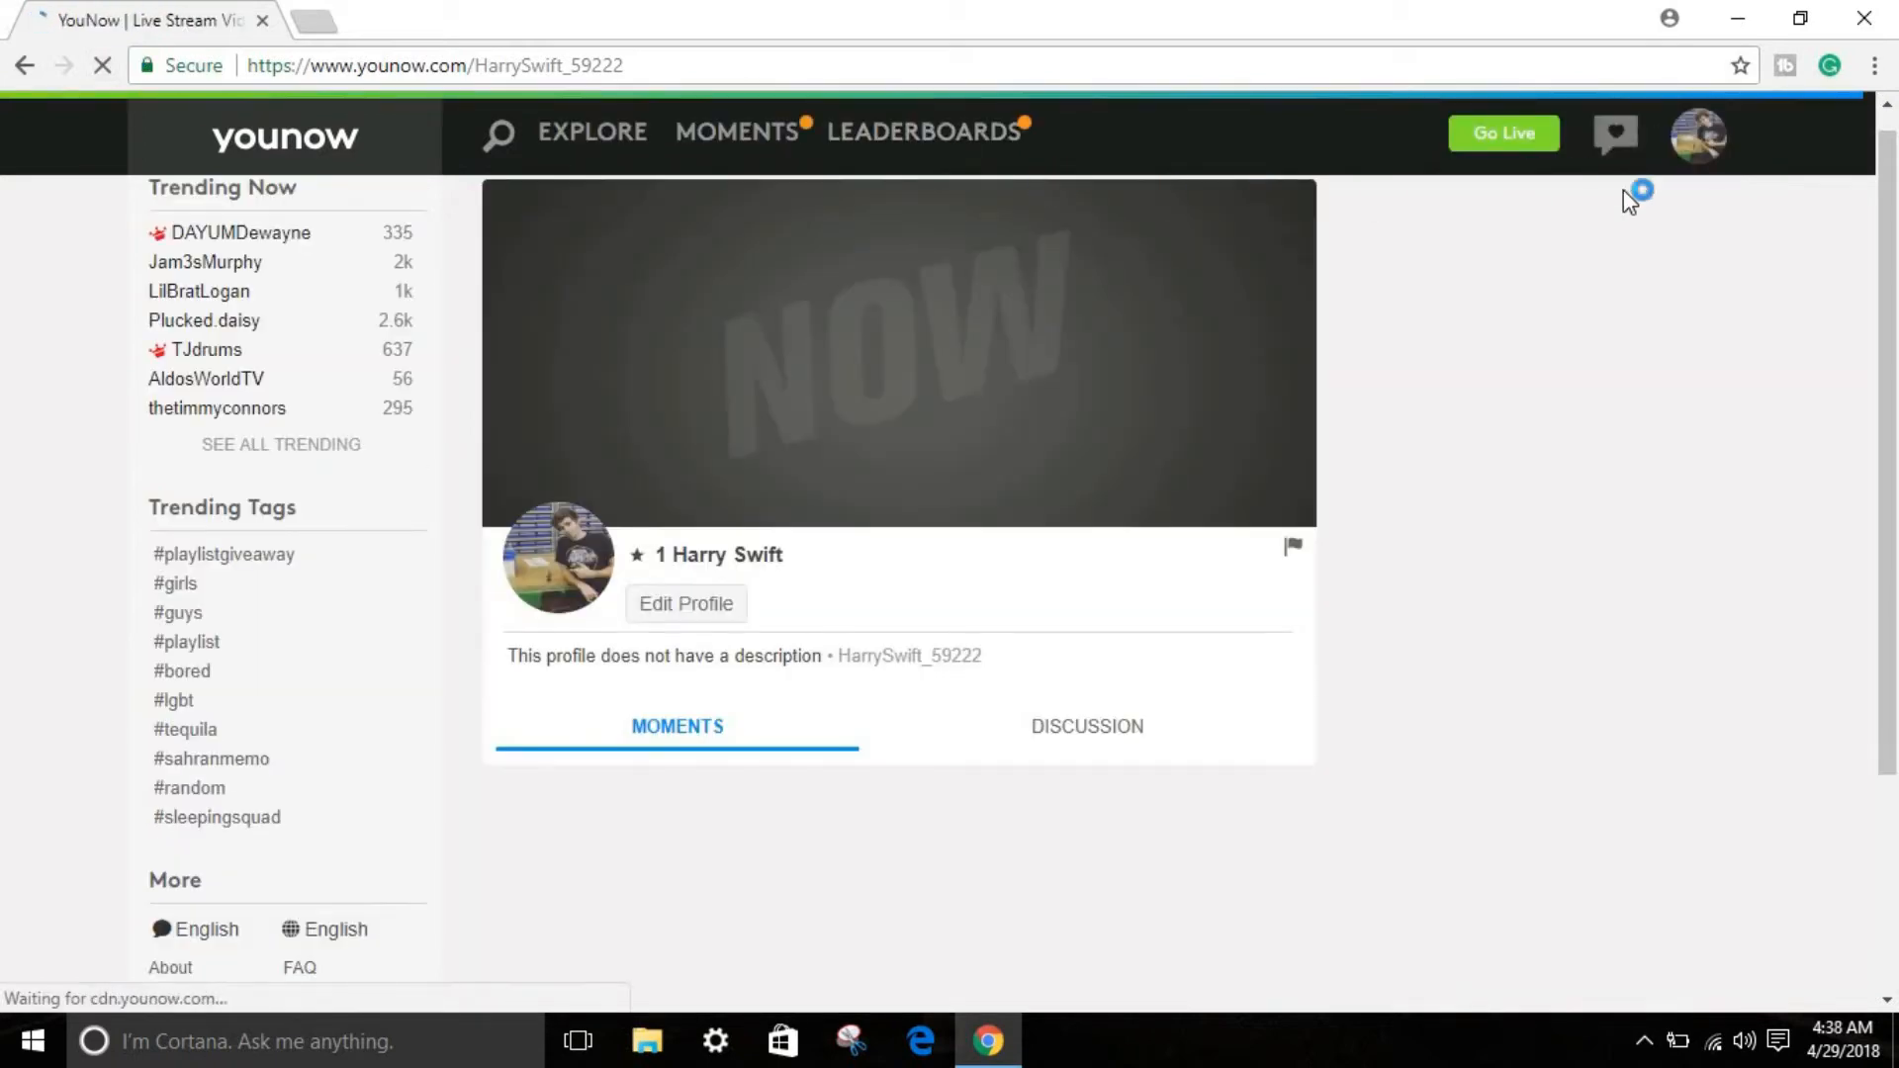
left_click(1698, 133)
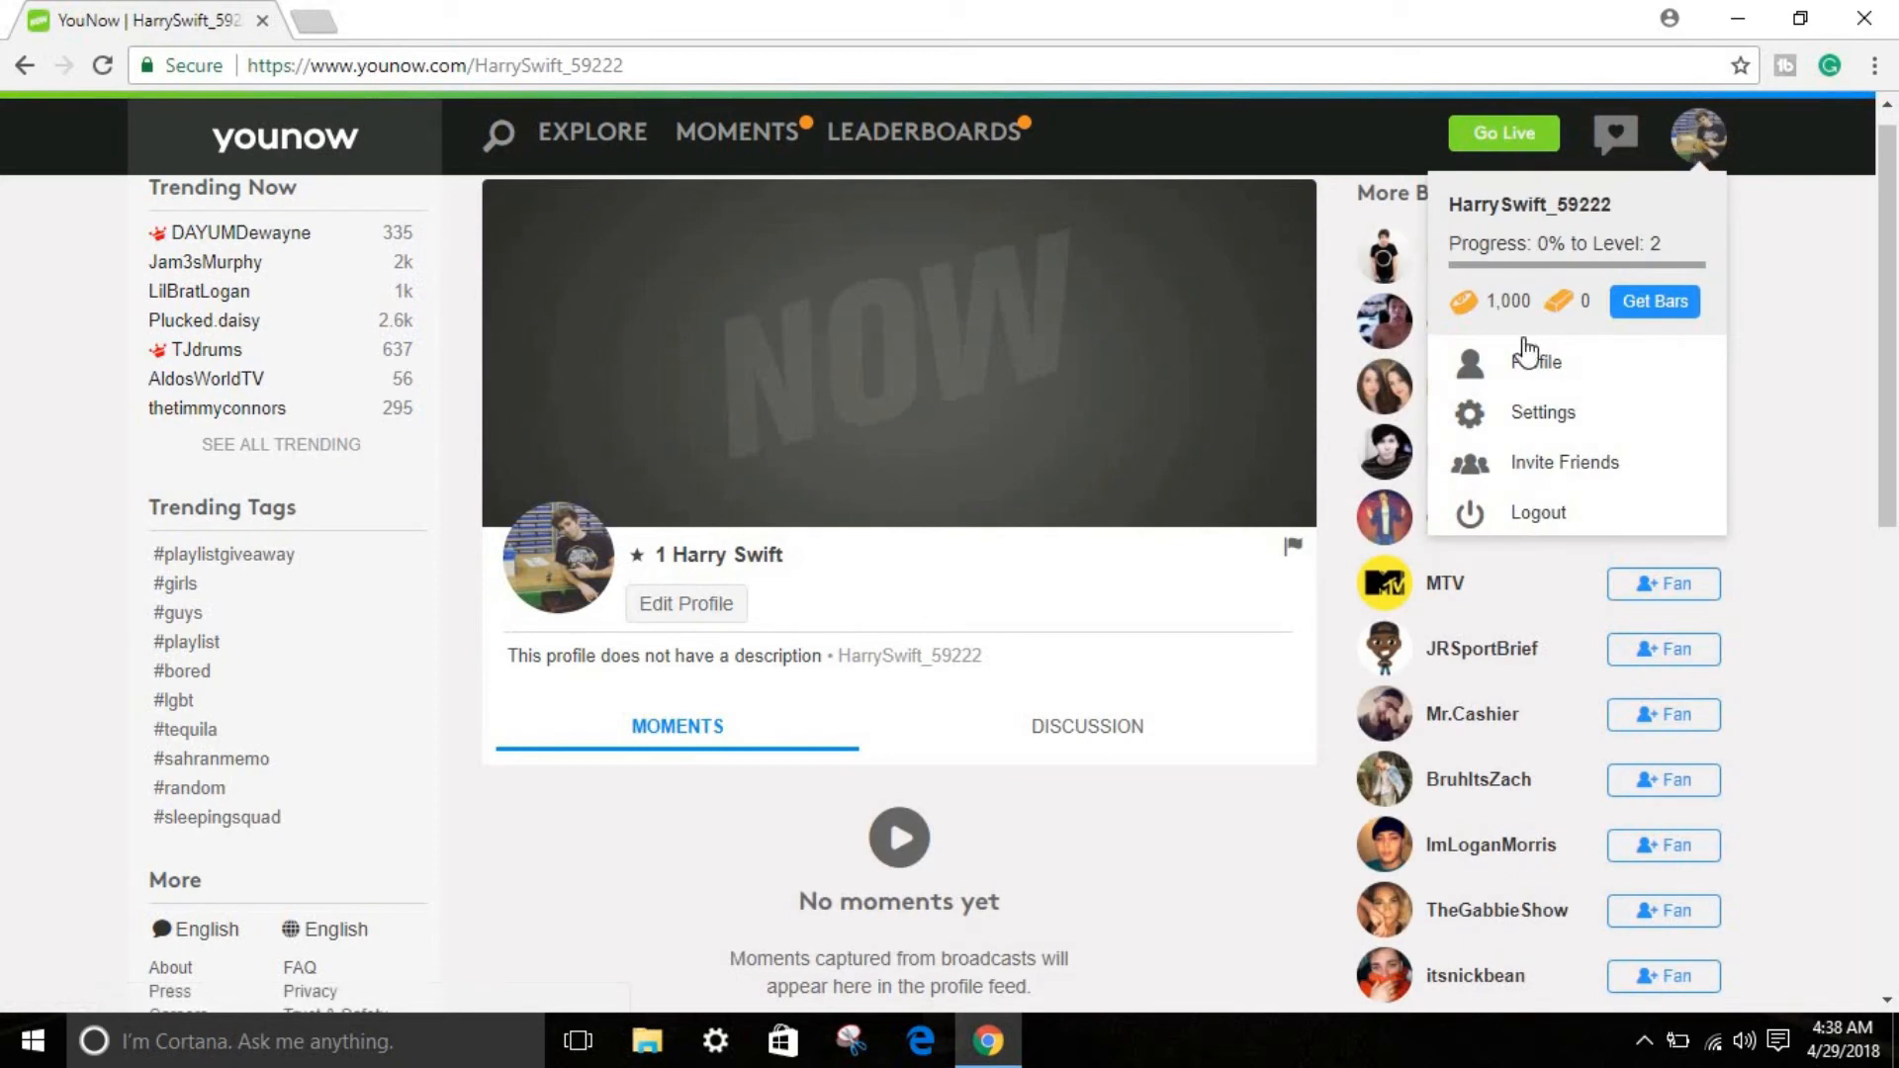
left_click(1697, 132)
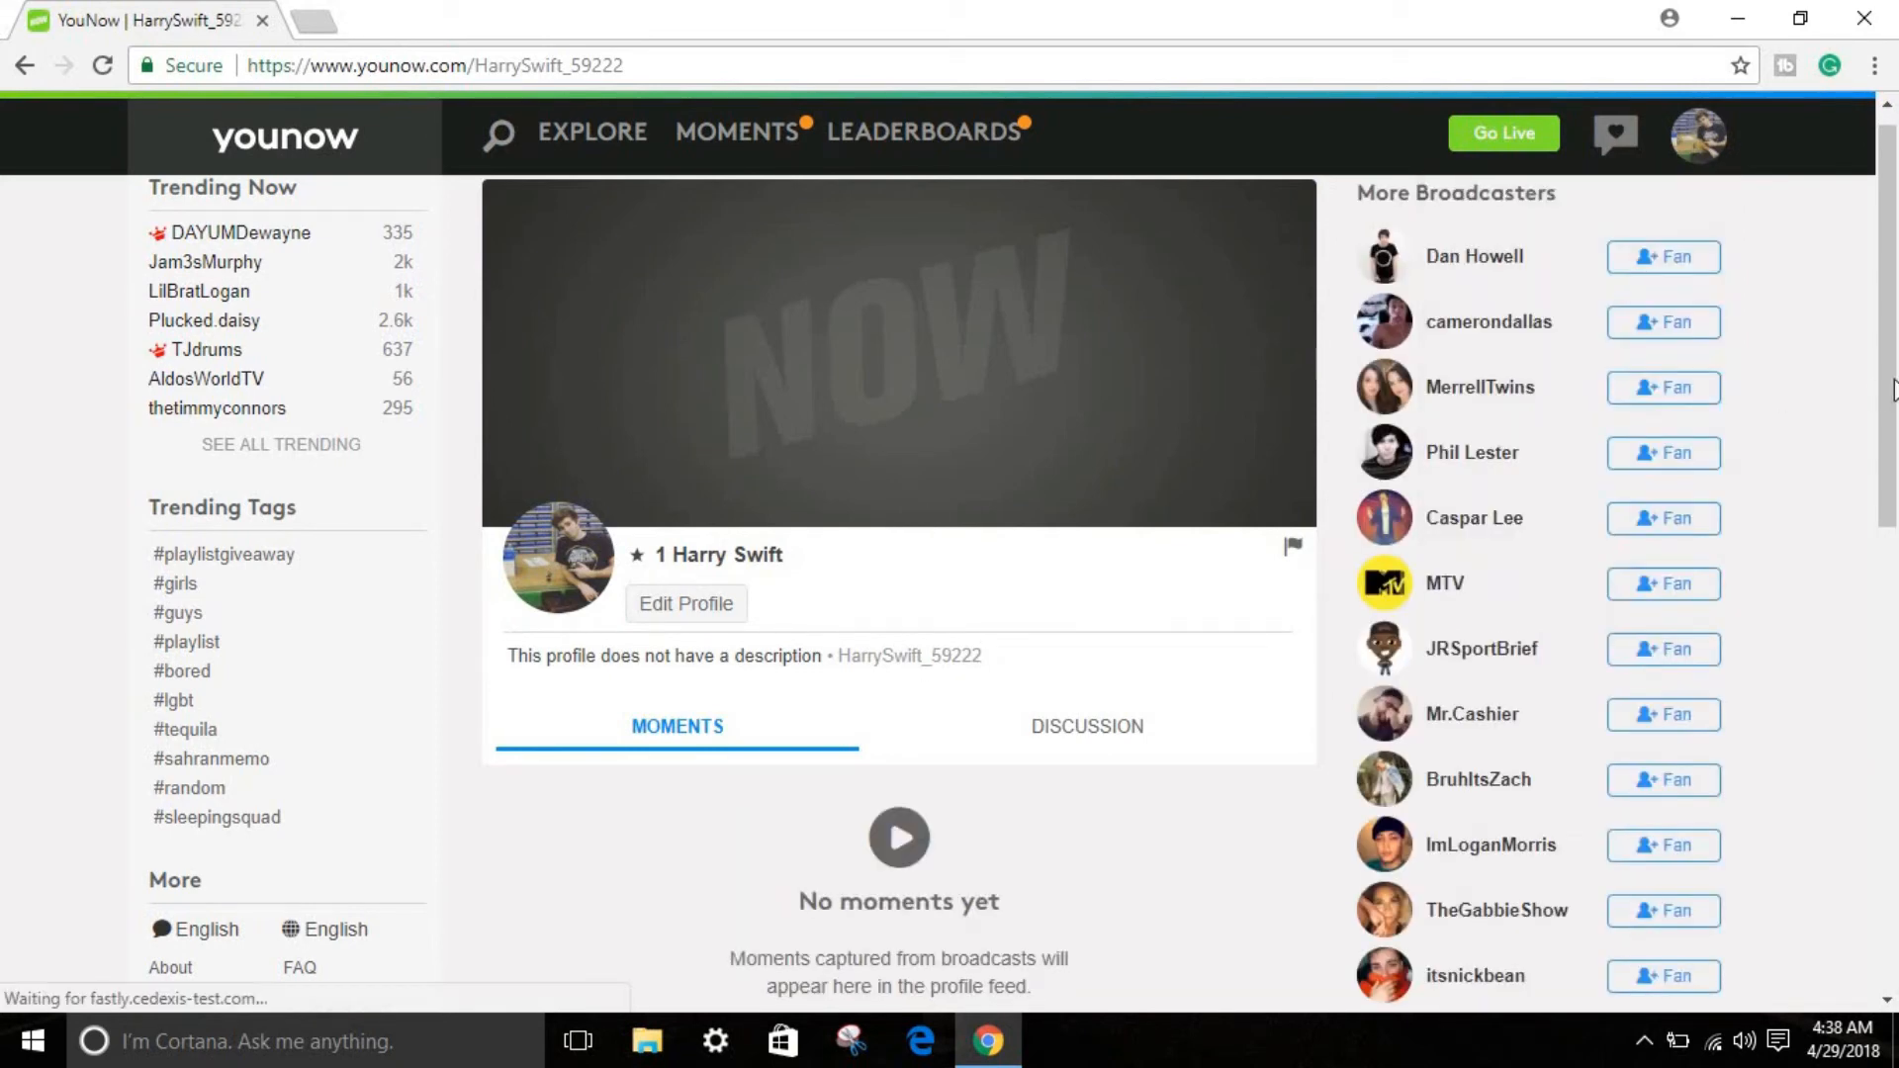
Step: Scroll through the profile's broadcasters list down to the Discussion area
scroll("down", 3)
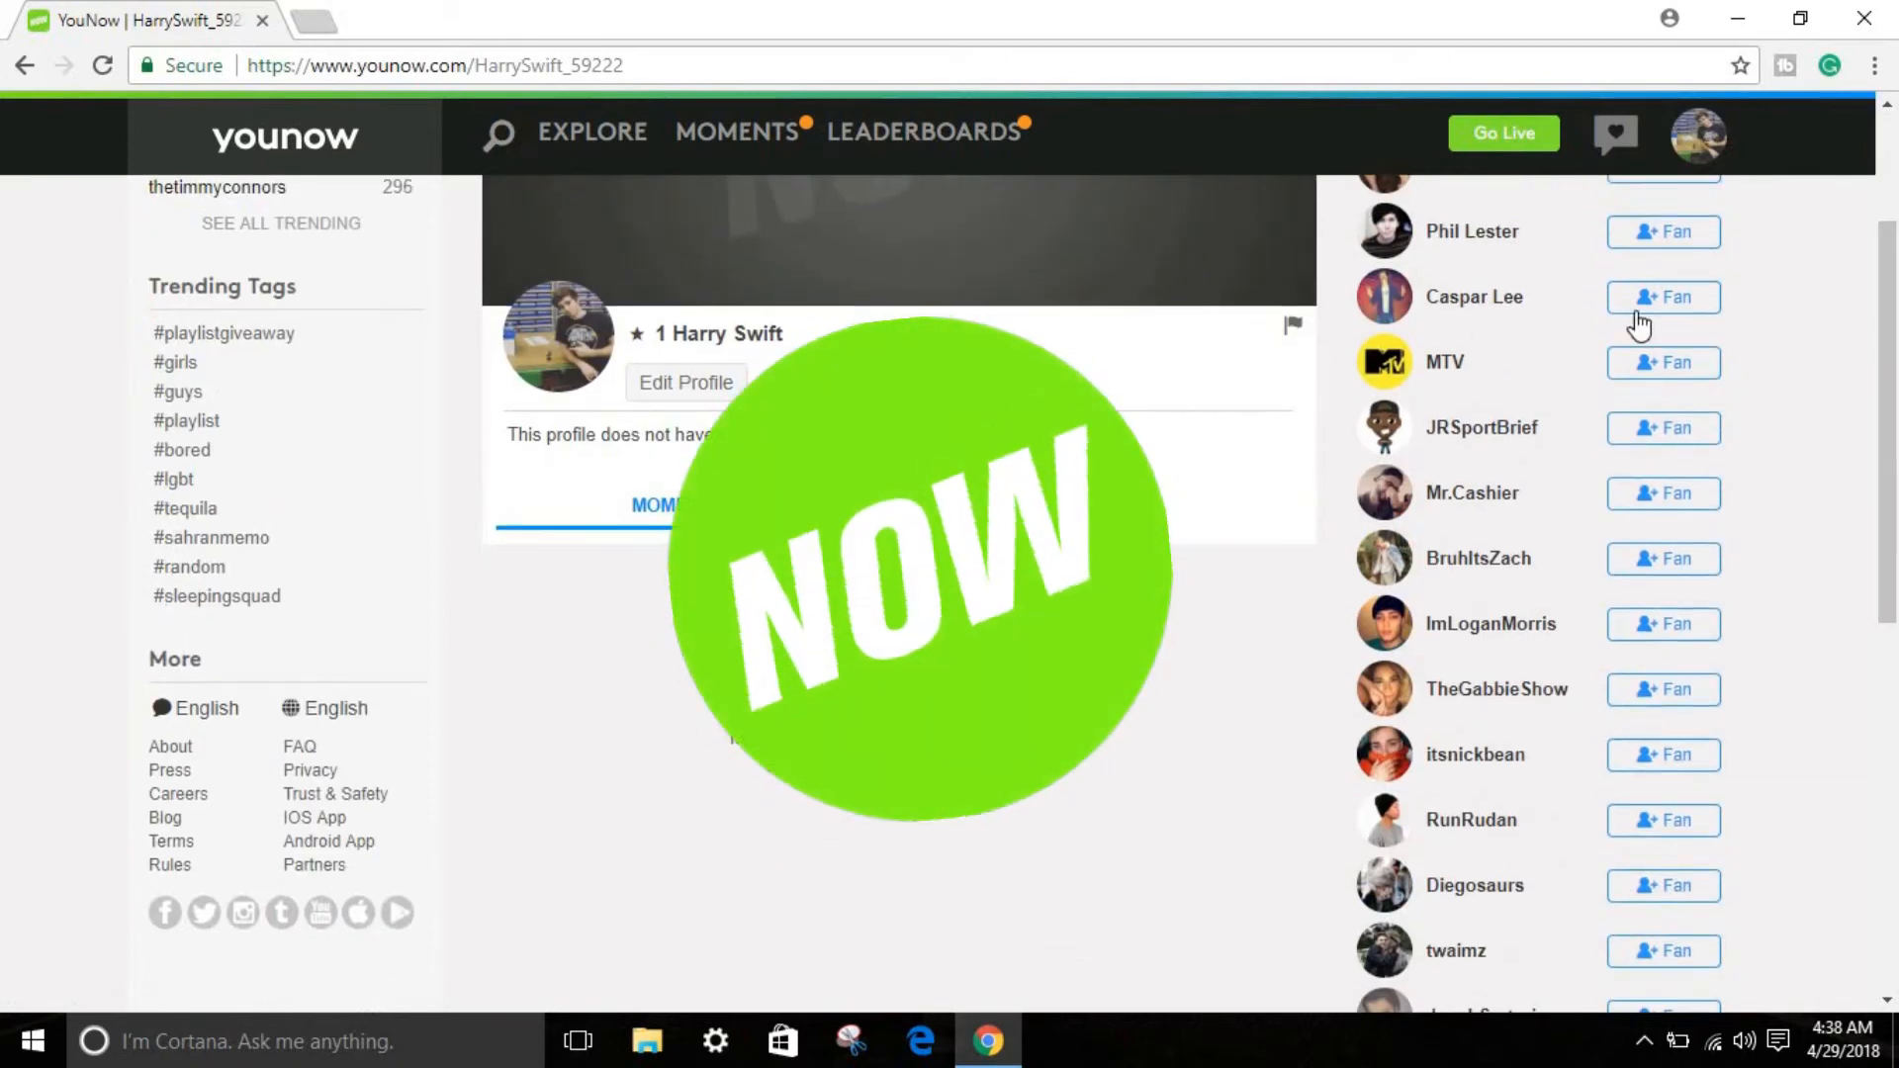
scroll("down", 3)
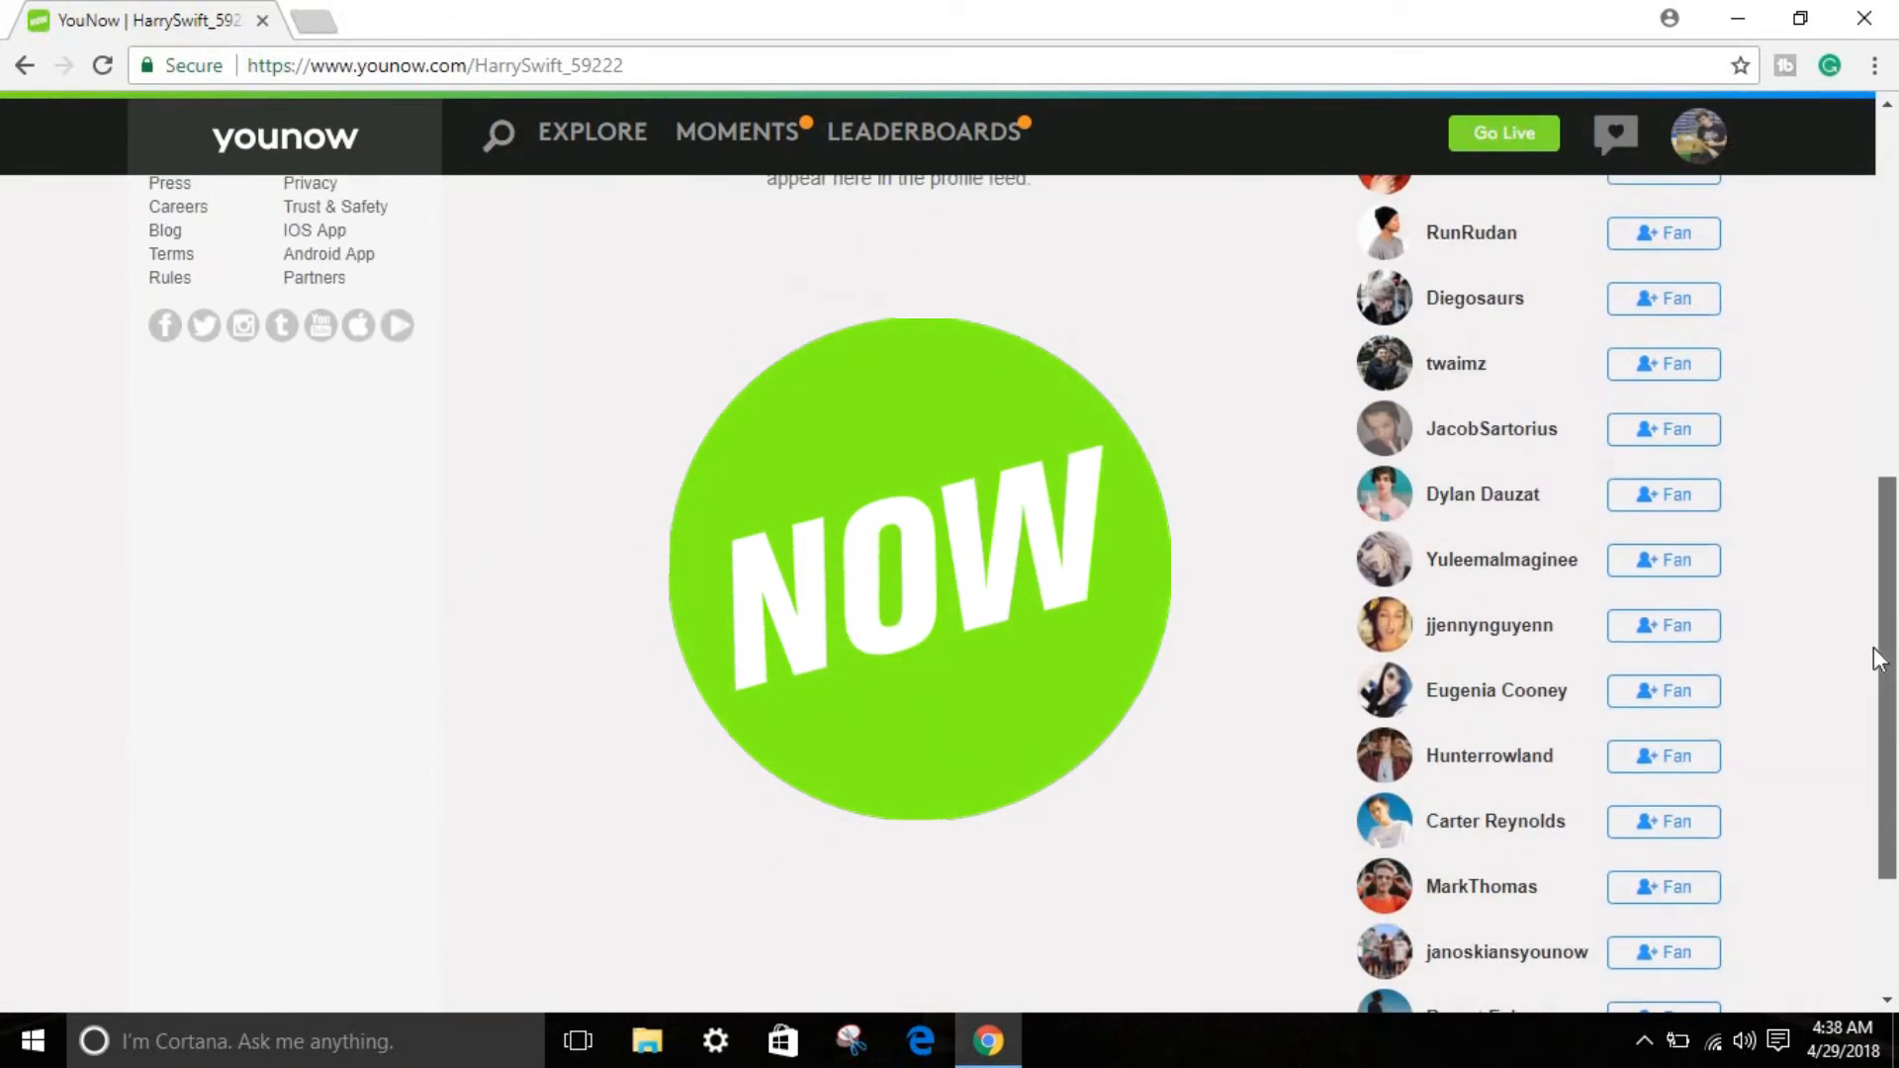
scroll("down", 3)
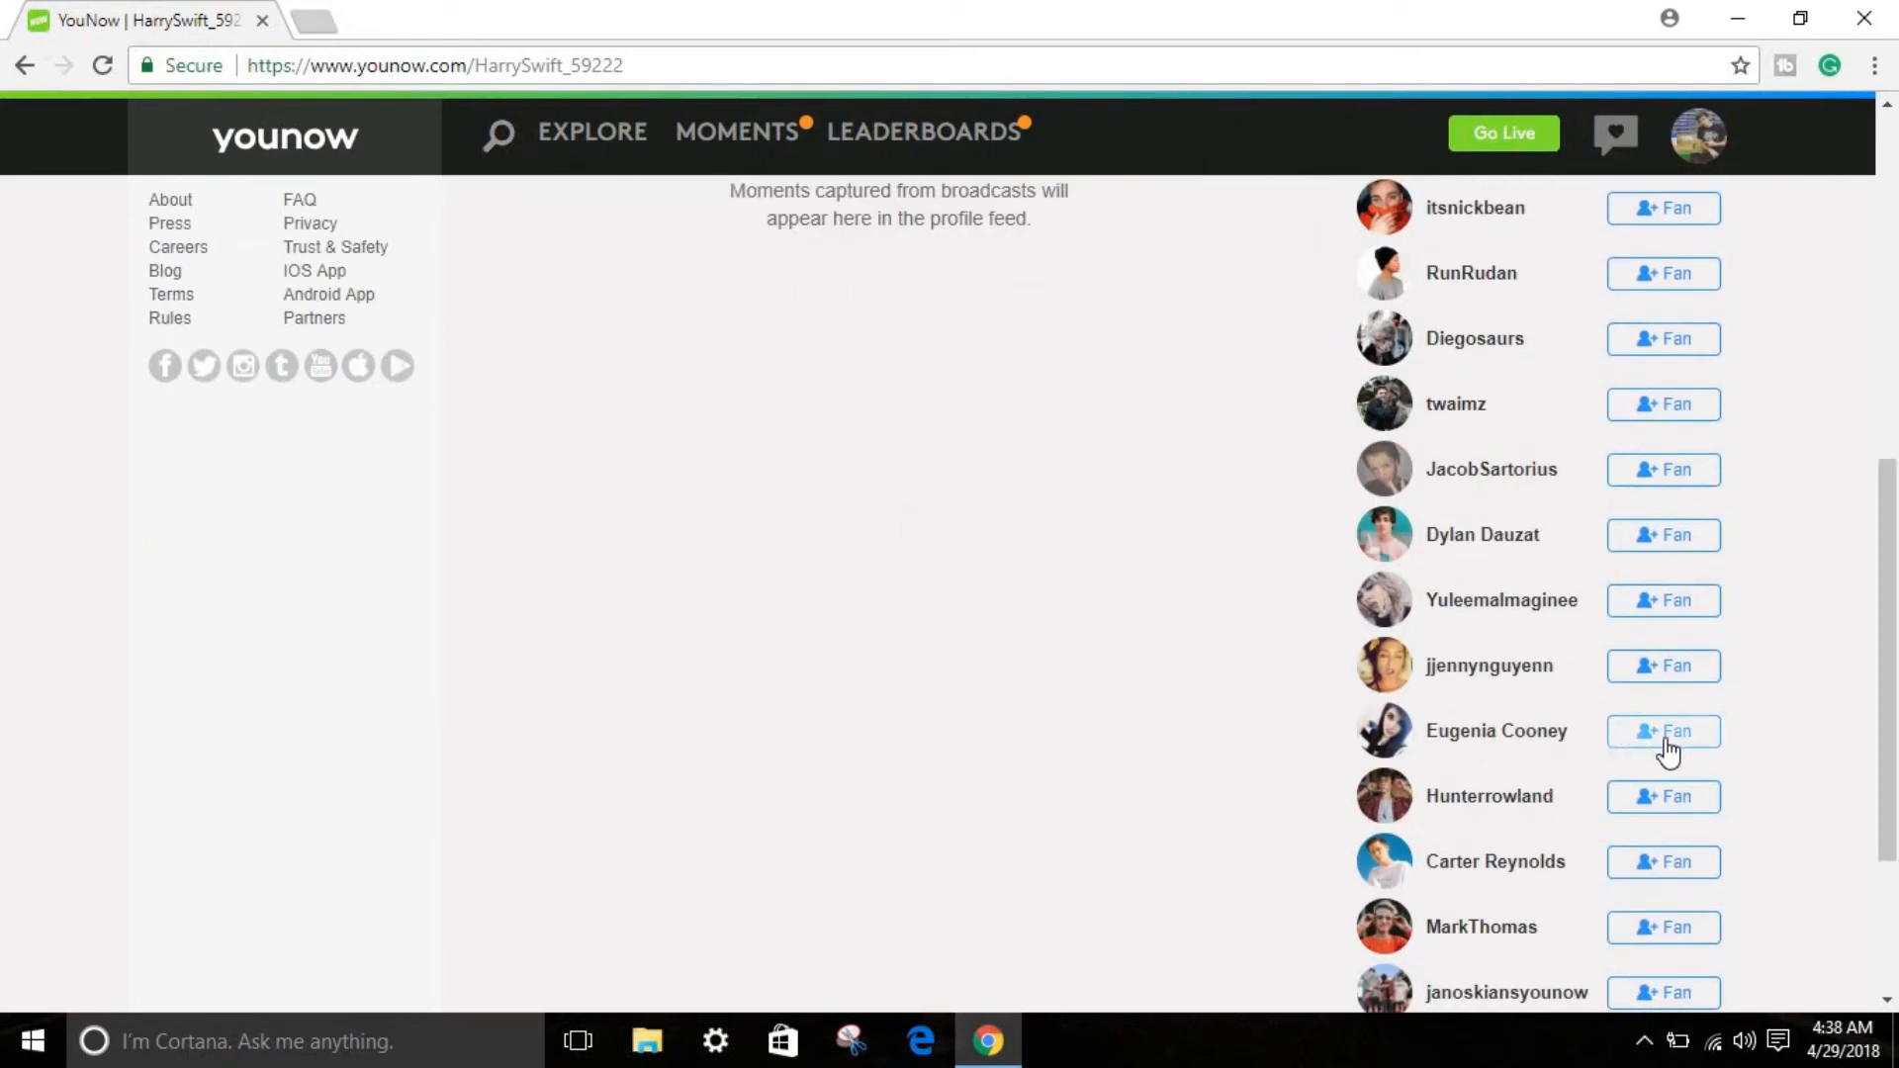
scroll("down", 3)
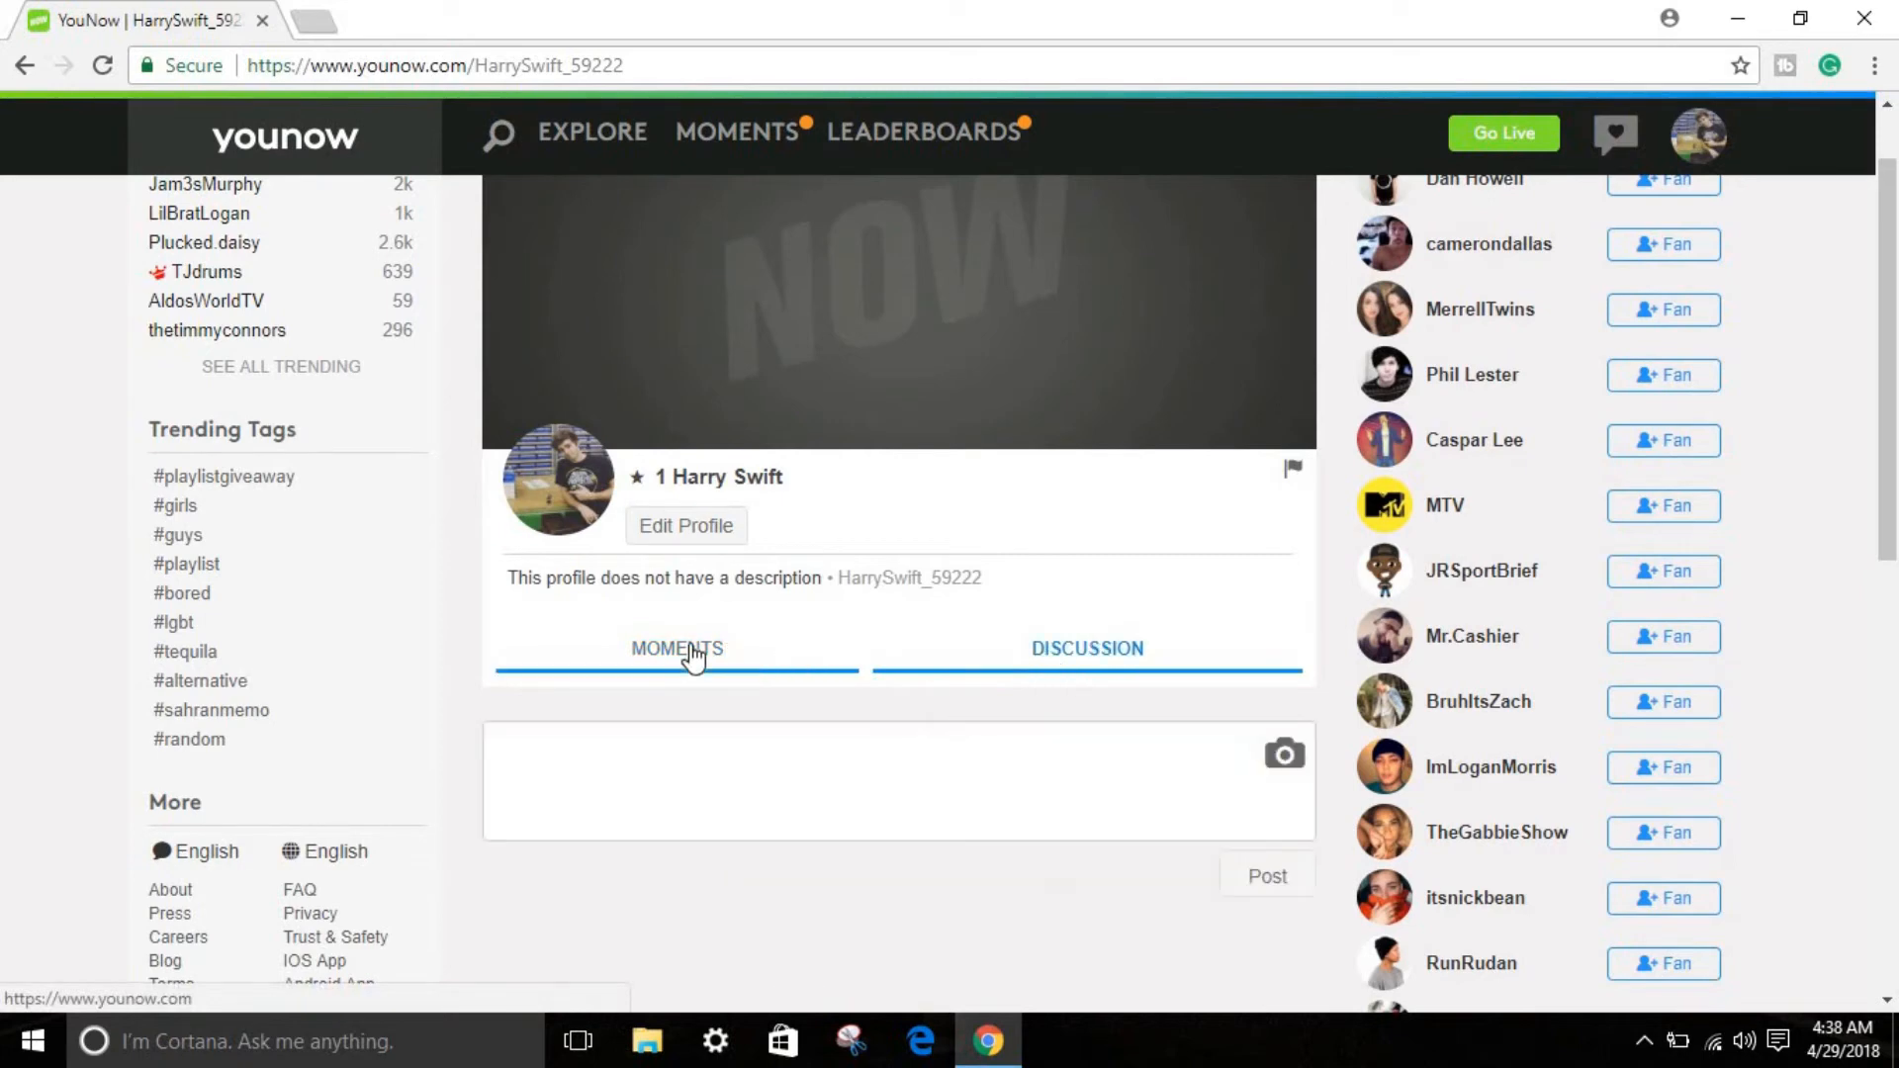
Step: Switch the profile to the Moments tab and return to the top of the page
left_click(677, 649)
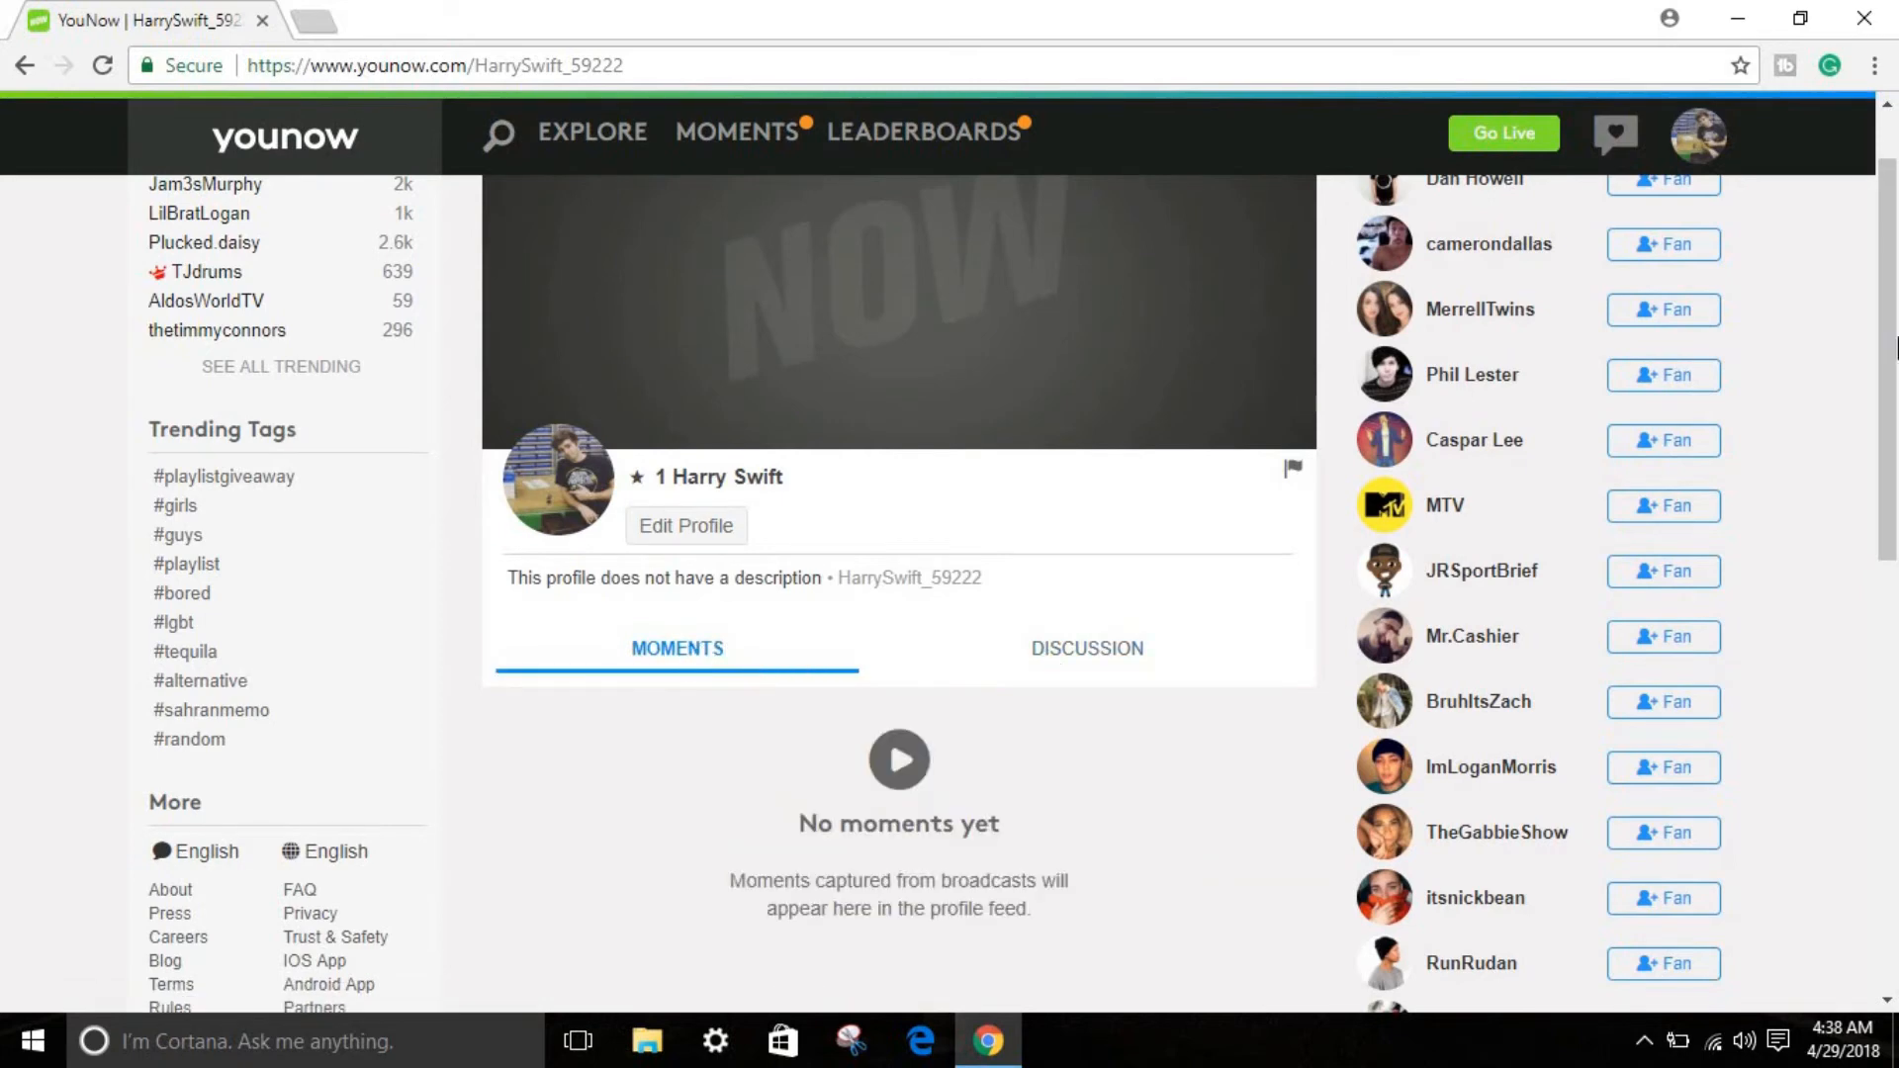
scroll("up", 3)
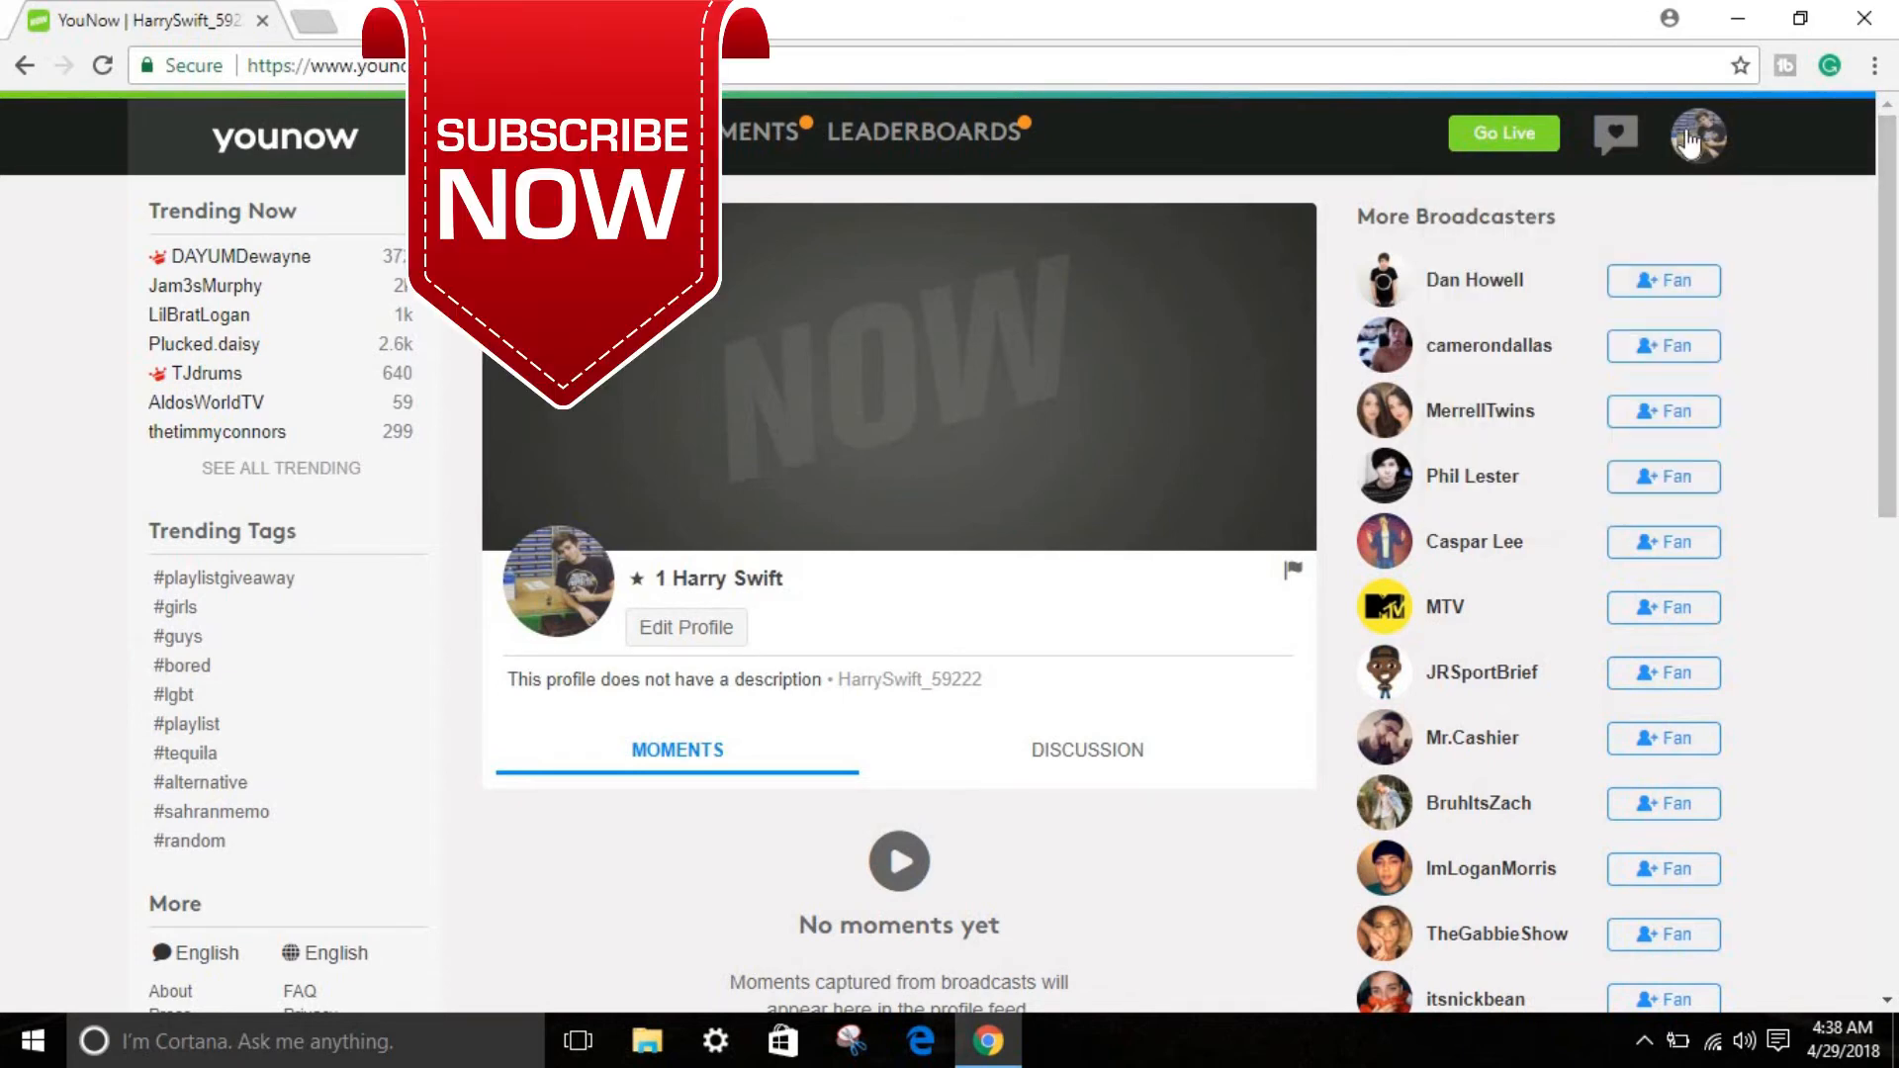
Step: Open Settings from the avatar menu and scroll to the Stream URL and Stream Key fields
left_click(1697, 132)
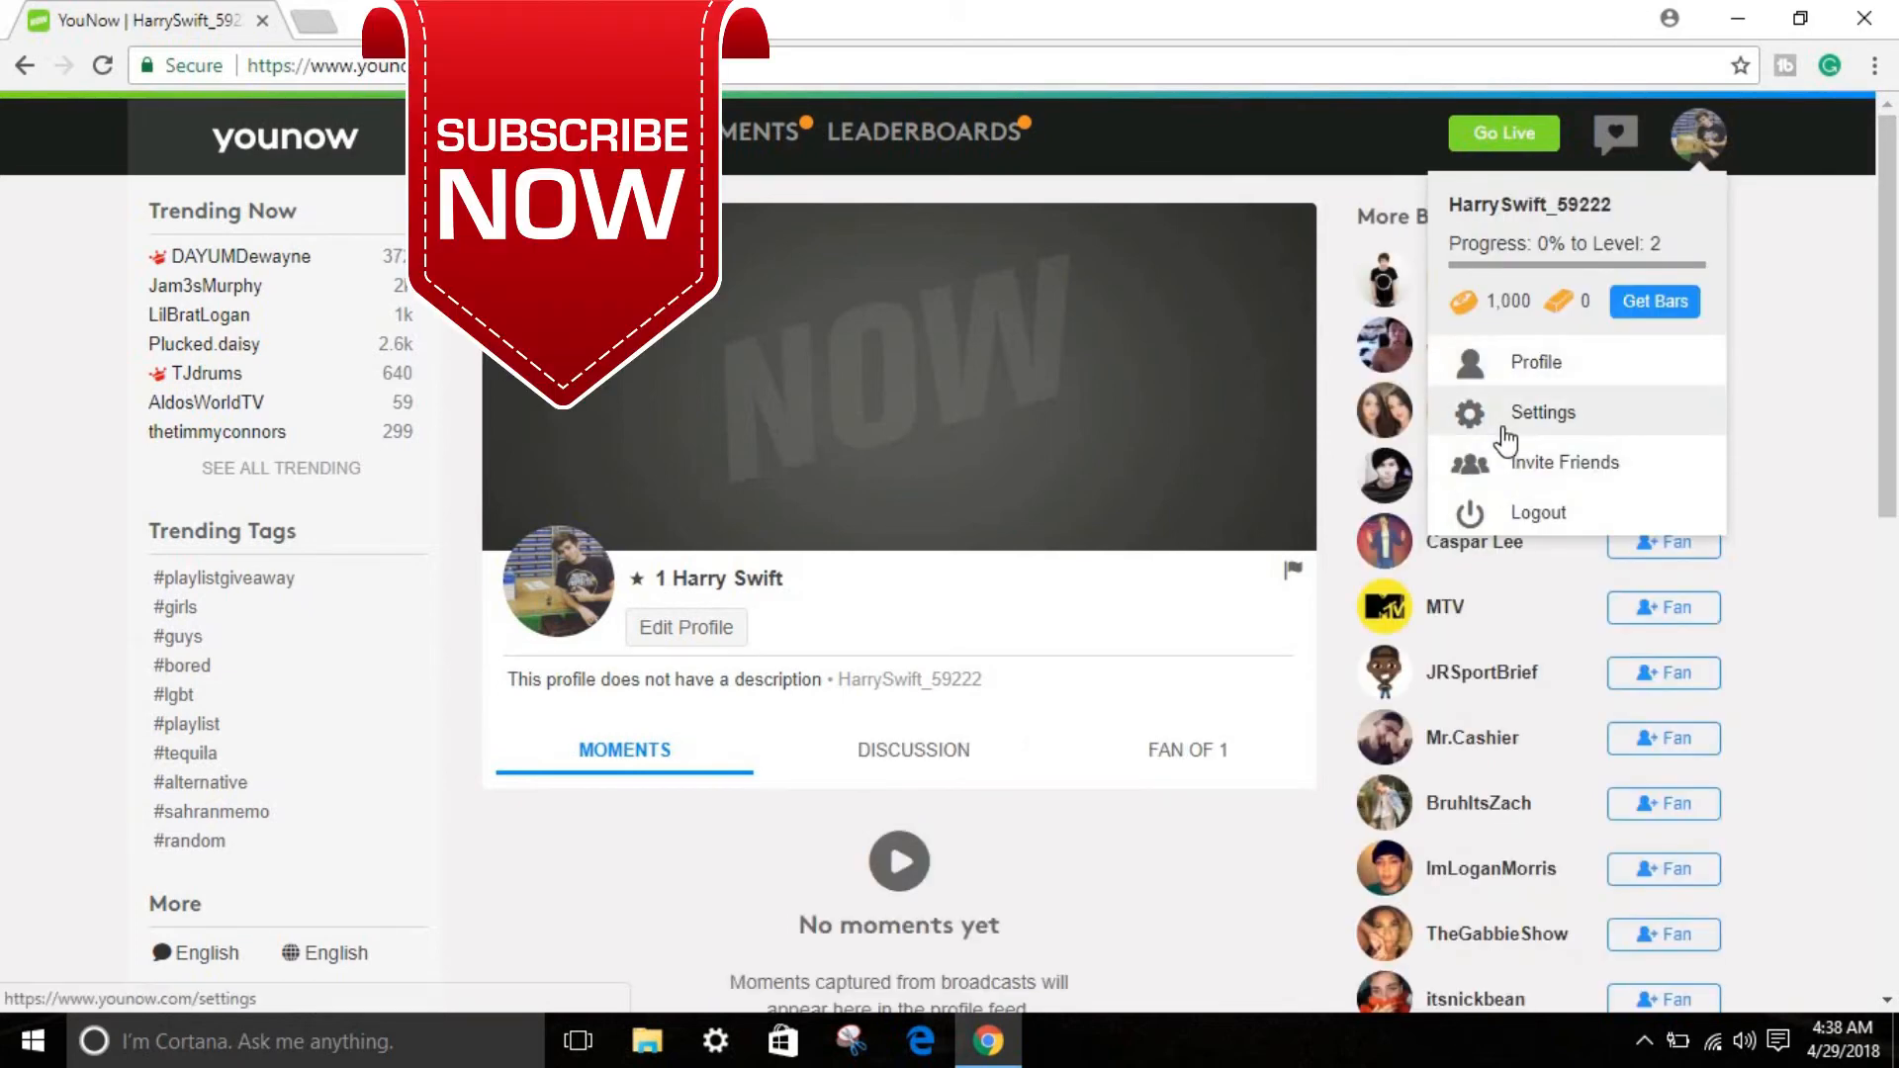
left_click(1543, 411)
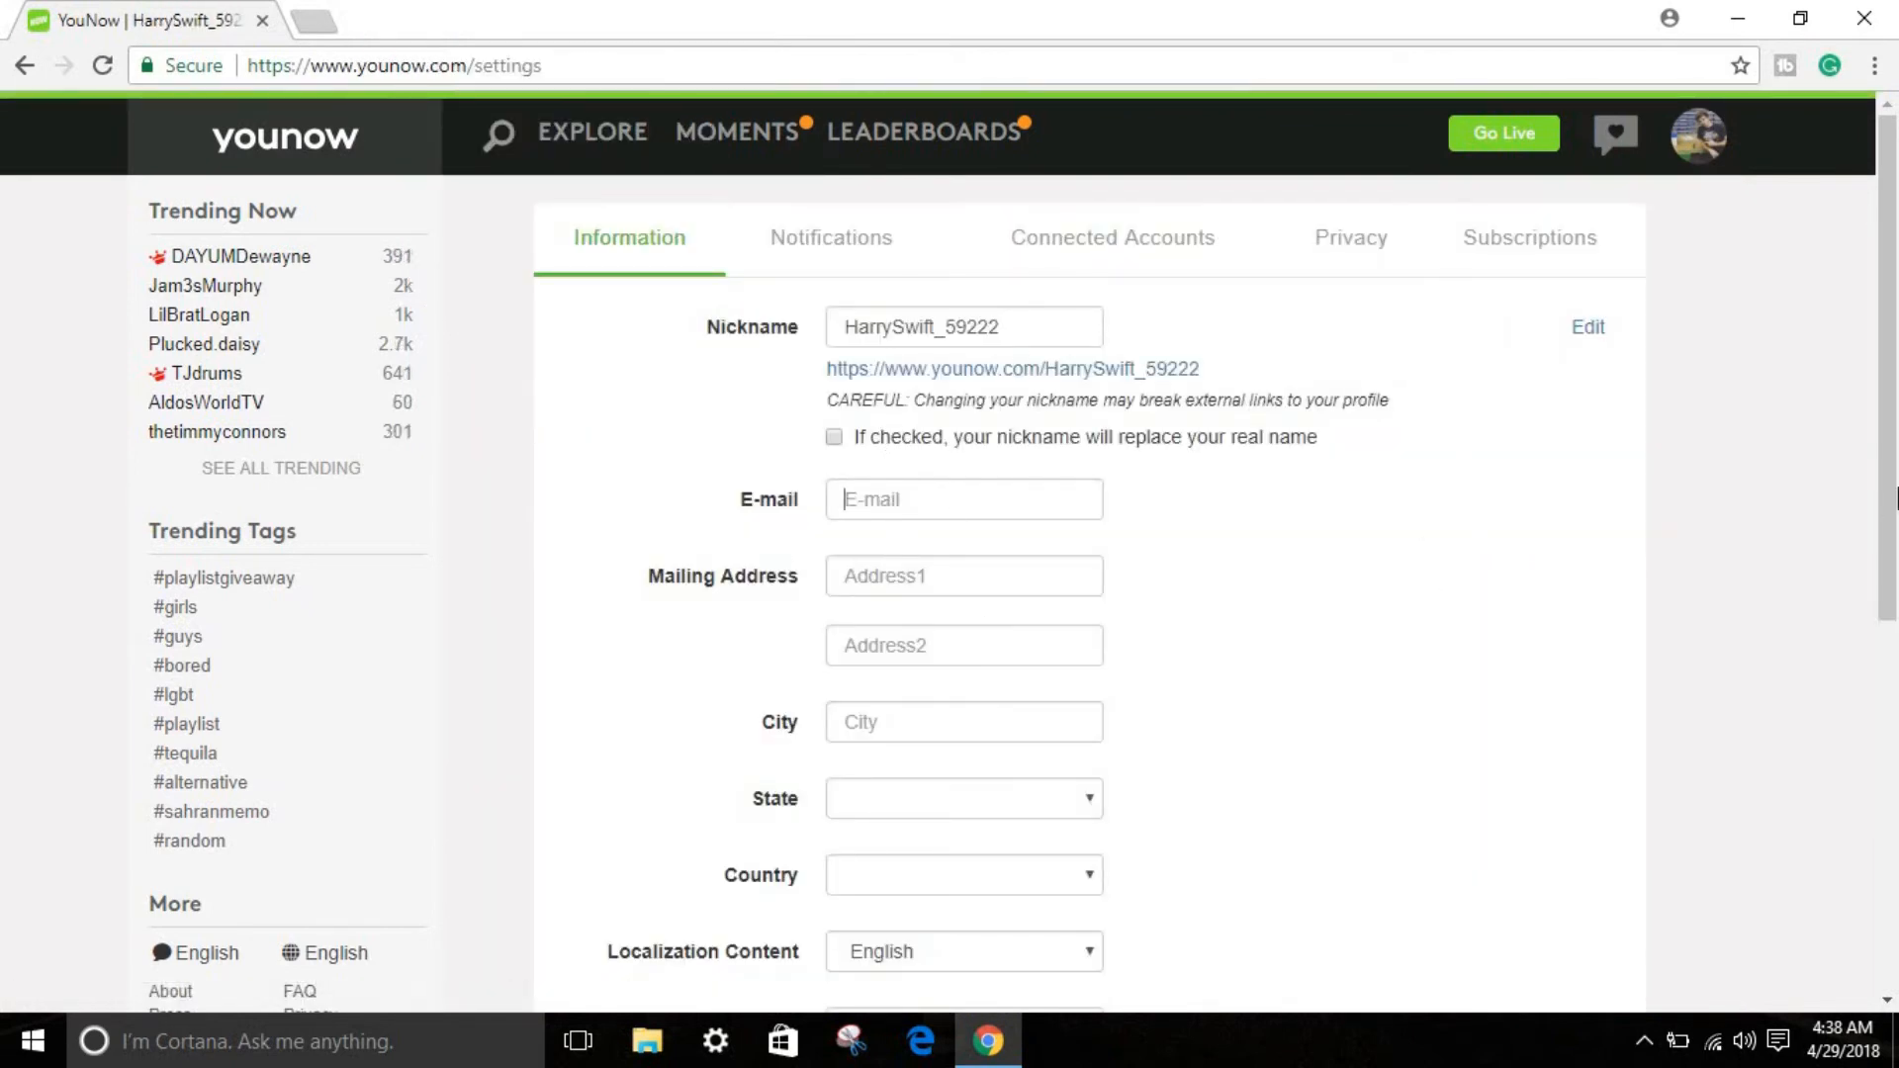
scroll("down", 3)
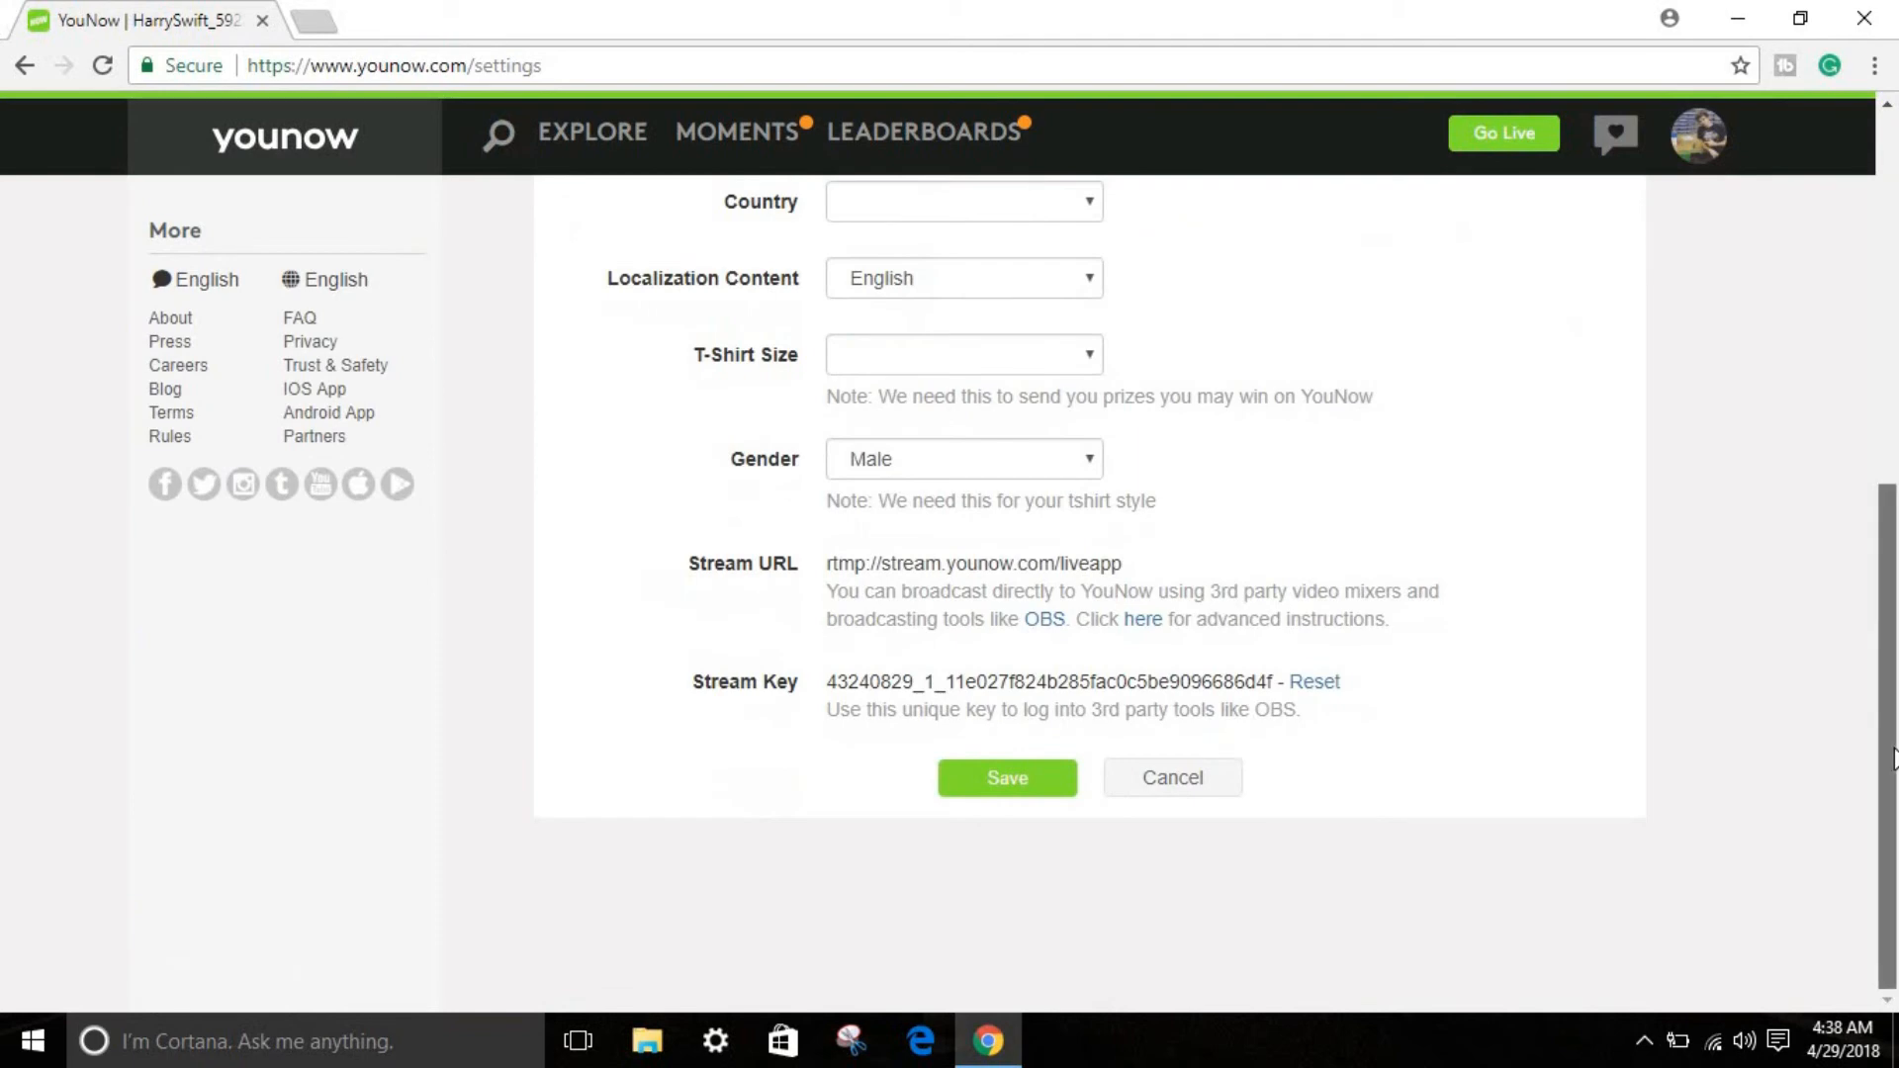